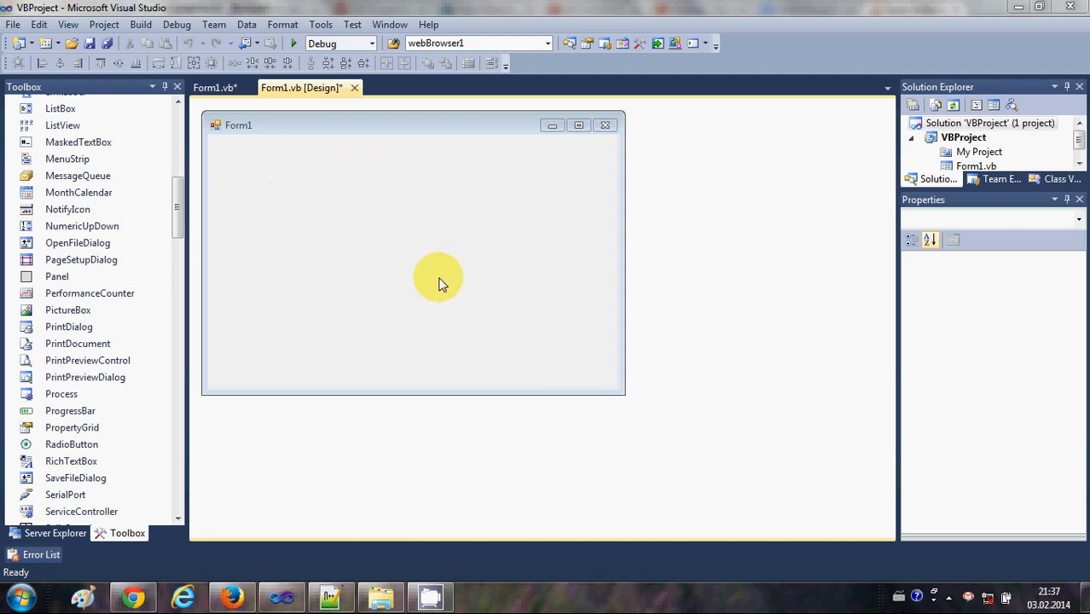
mouse_move(314, 164)
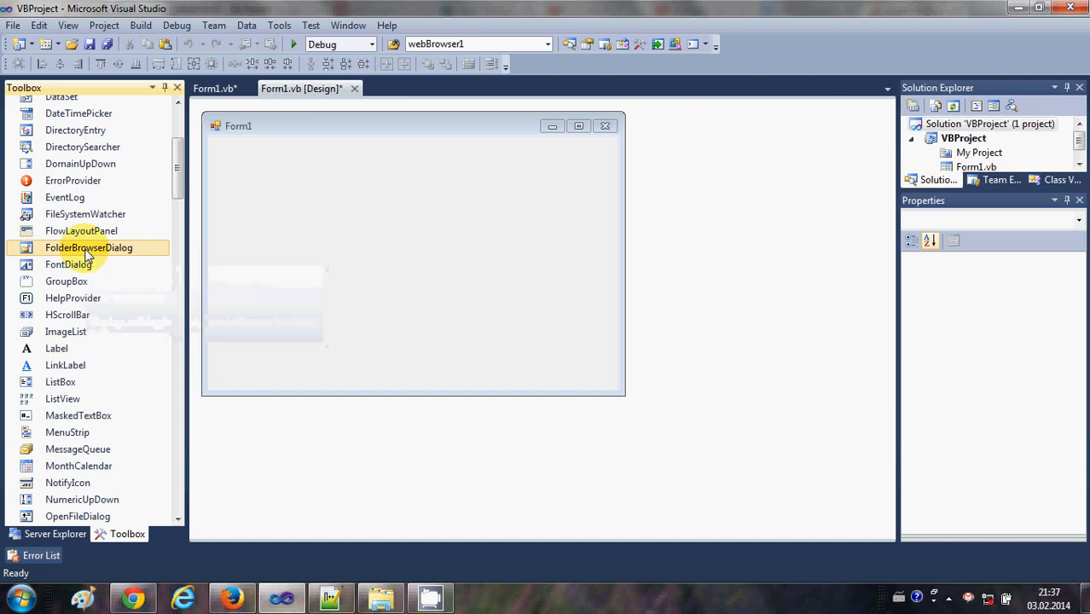
Bring up the Toolbox context menu offering Choose Items
right_click(89, 248)
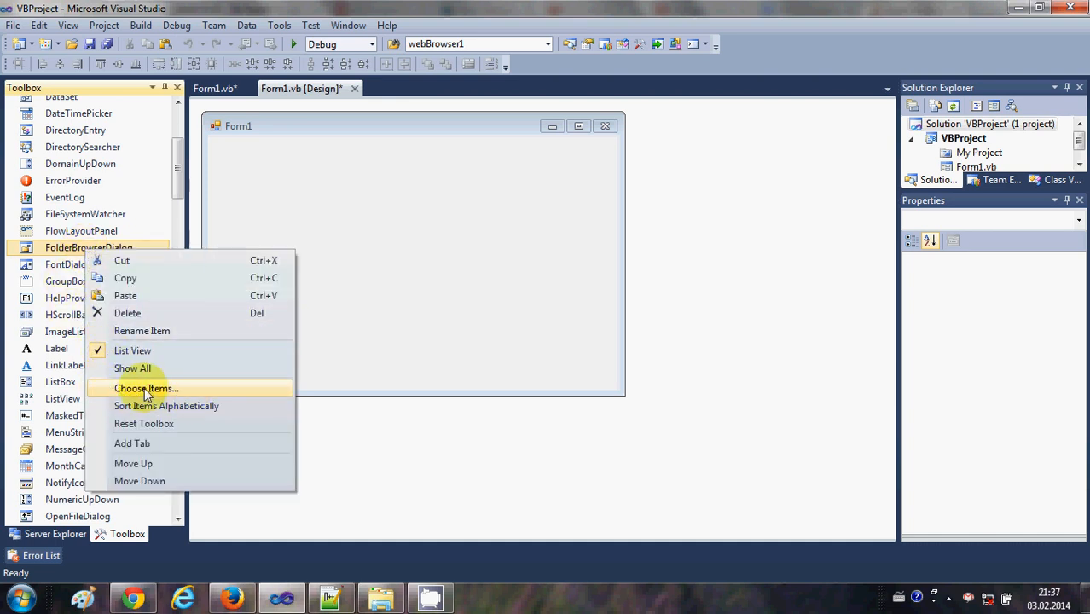
In Choose Toolbox Items, tick VideoLAN VLC ActiveX Plugin v2 under COM Components
left_click(145, 389)
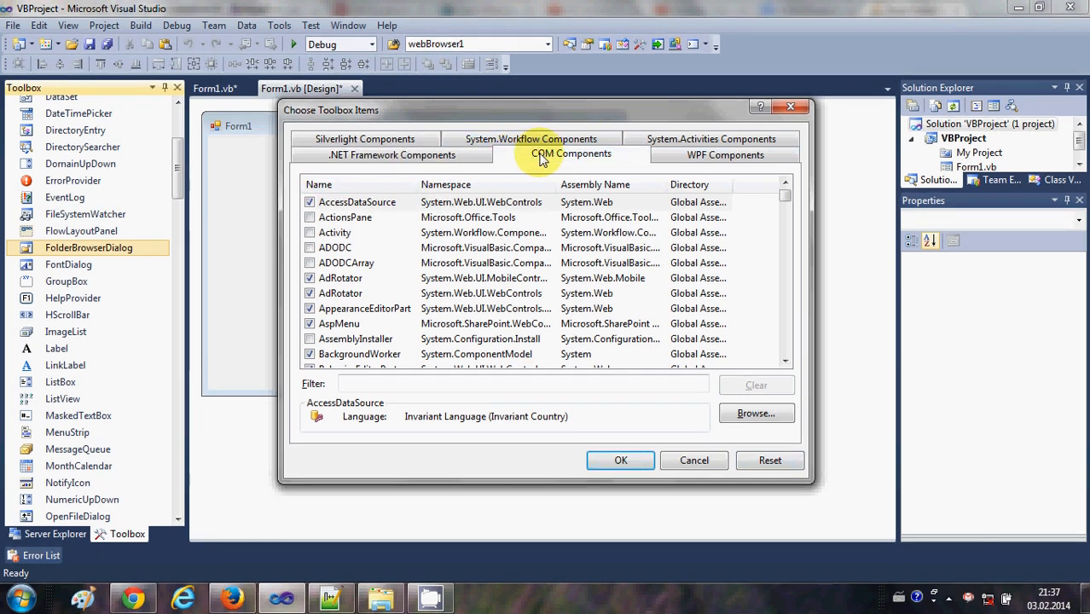
left_click(570, 154)
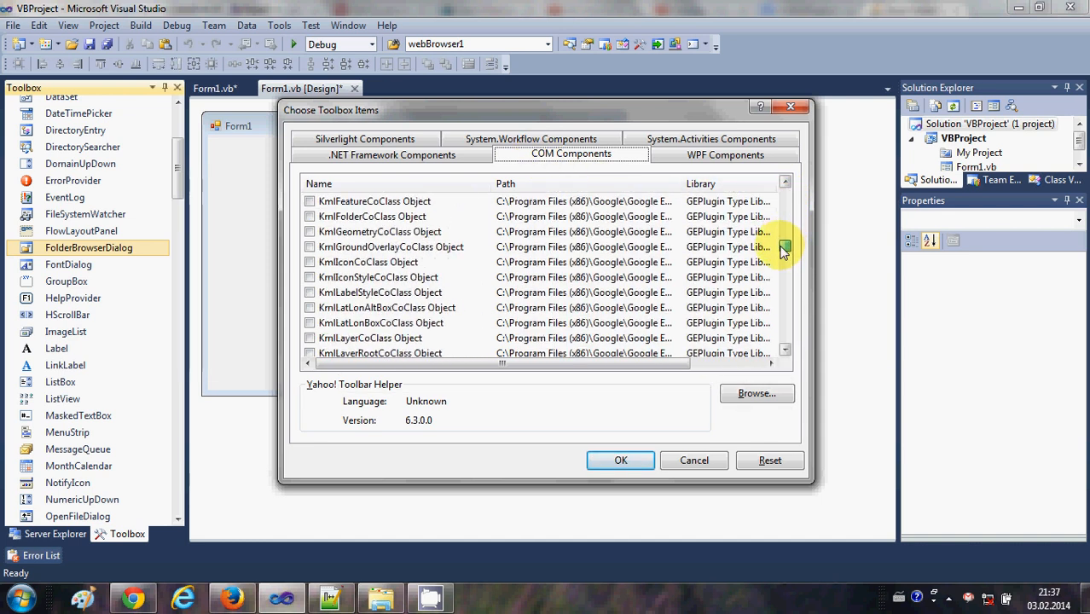
scroll("down", 3)
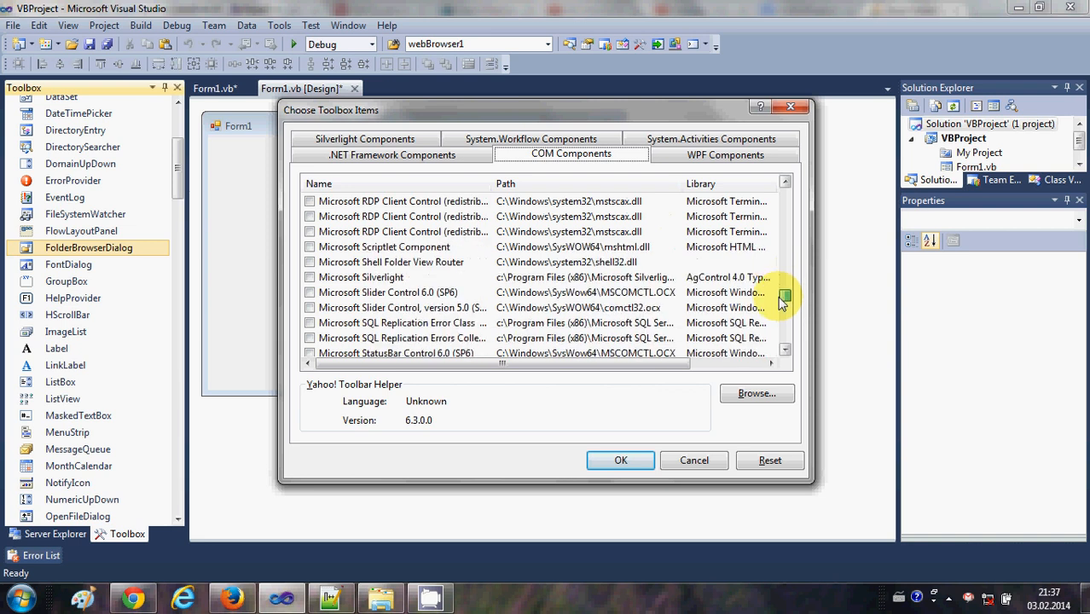
scroll("down", 3)
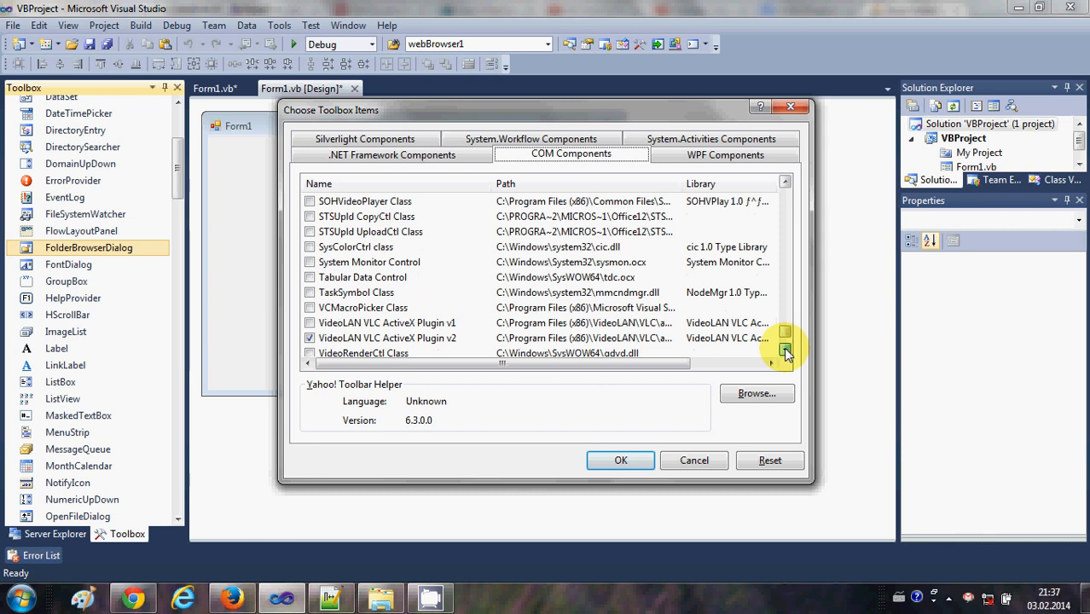
scroll("down", 3)
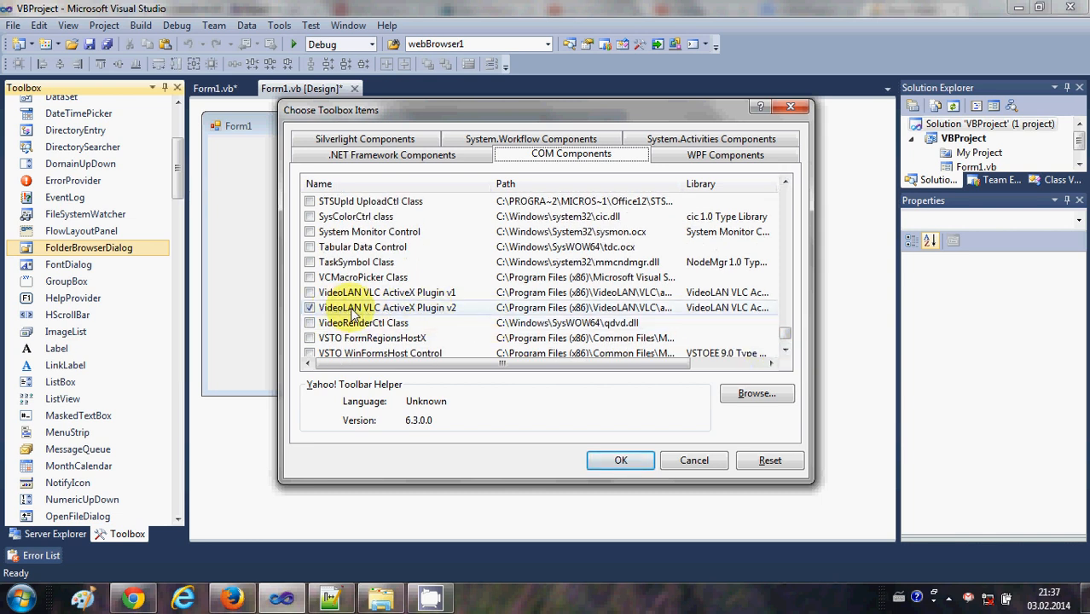
mouse_move(426, 319)
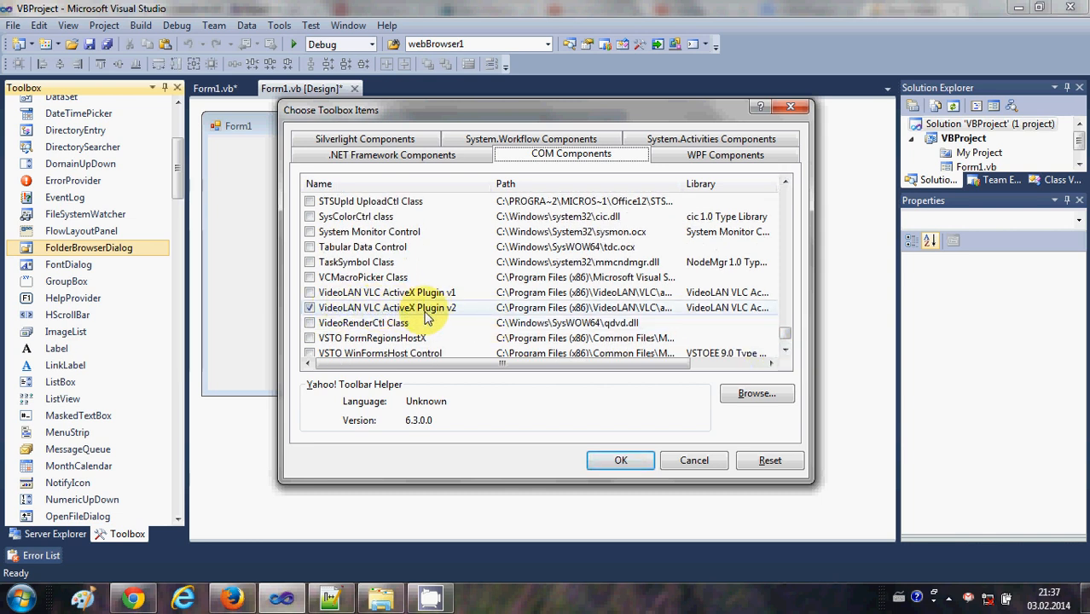
mouse_move(396, 315)
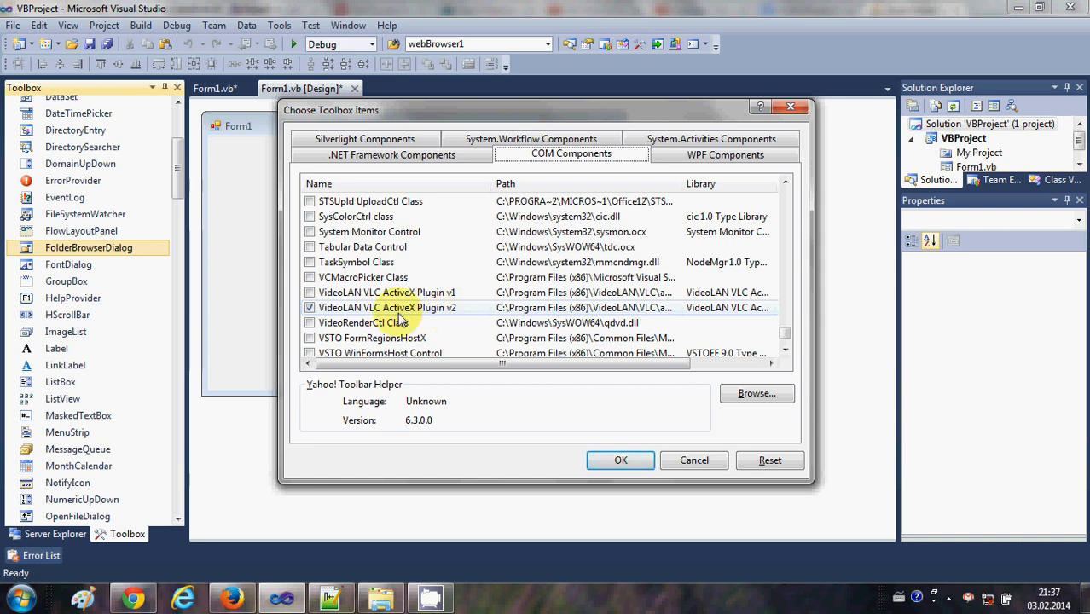
left_click(310, 307)
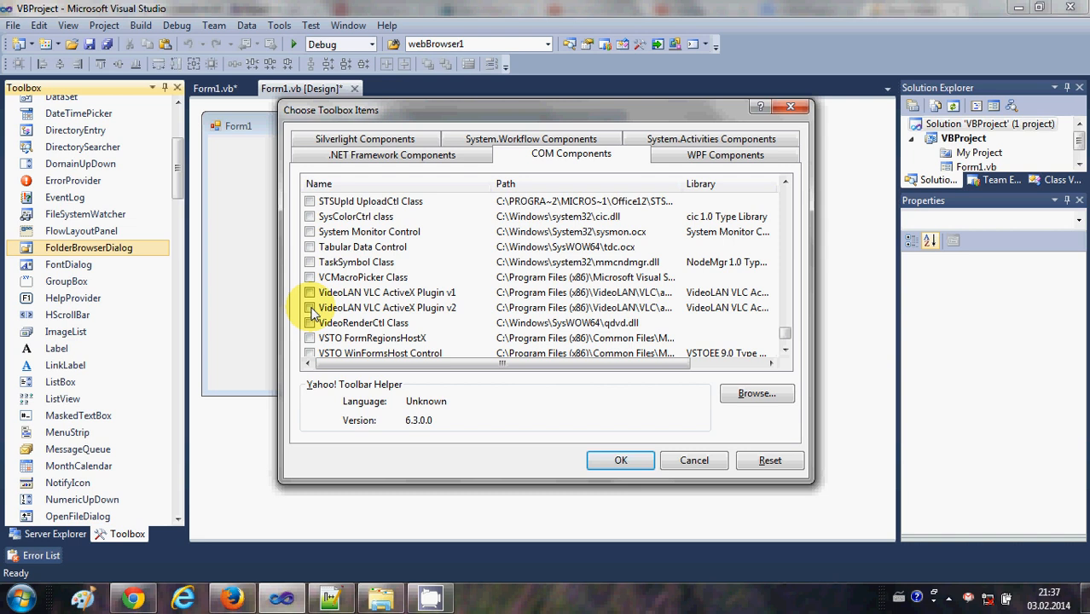
left_click(311, 308)
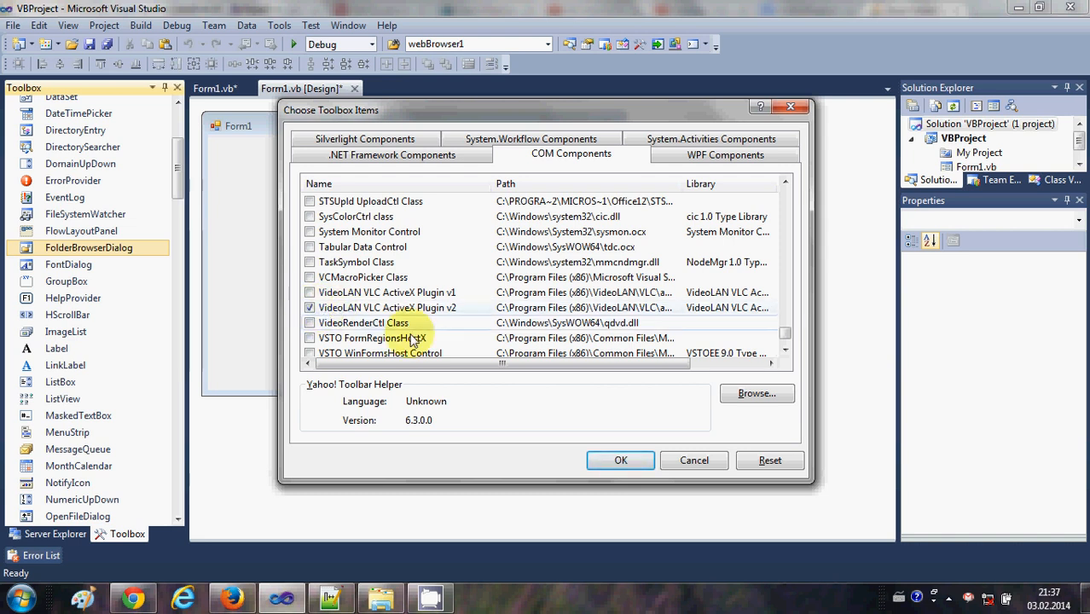
mouse_move(420, 338)
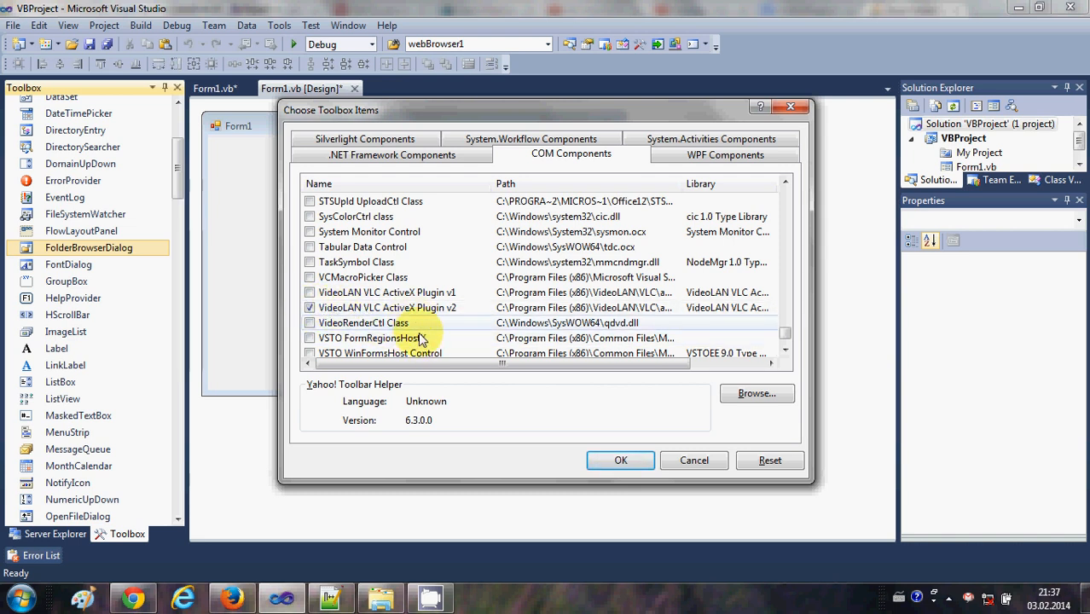
Confirm the component, place the VLC player on Form1 sized to leave room for buttons on the right
left_click(621, 461)
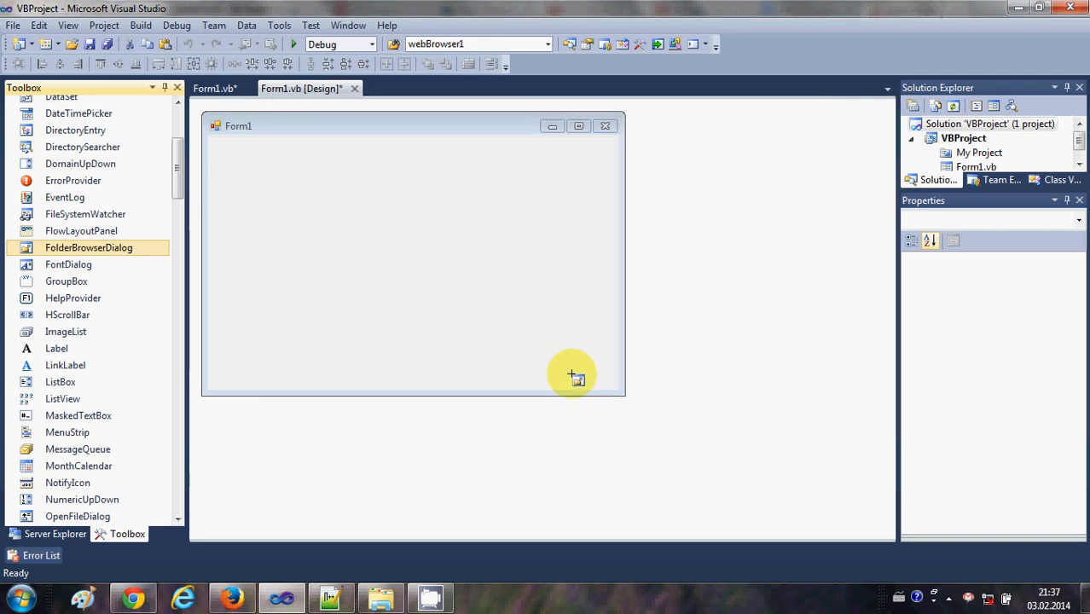
mouse_move(178, 186)
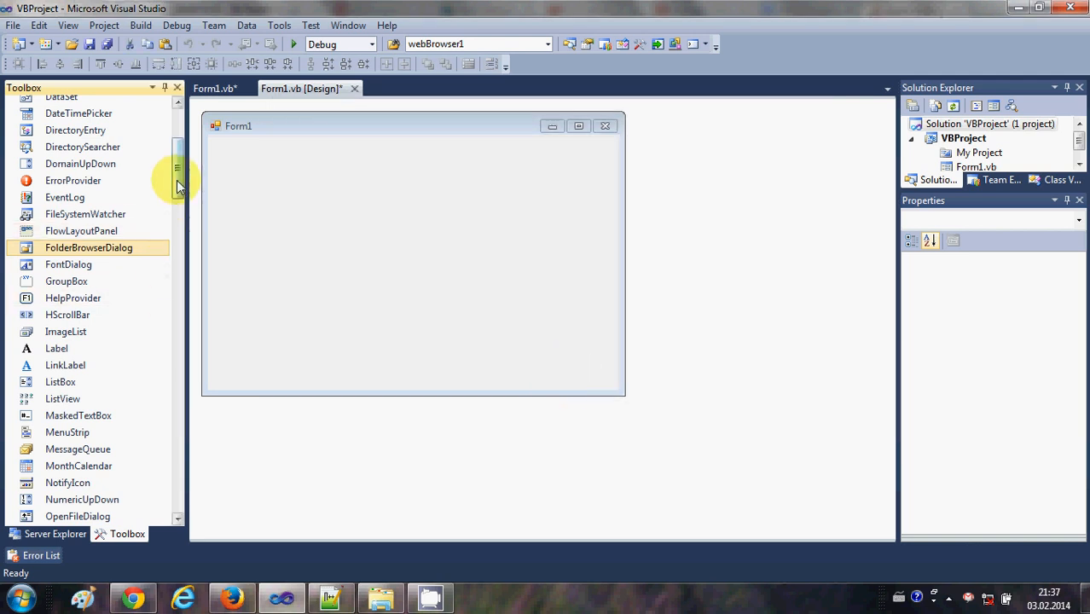
scroll("down", 3)
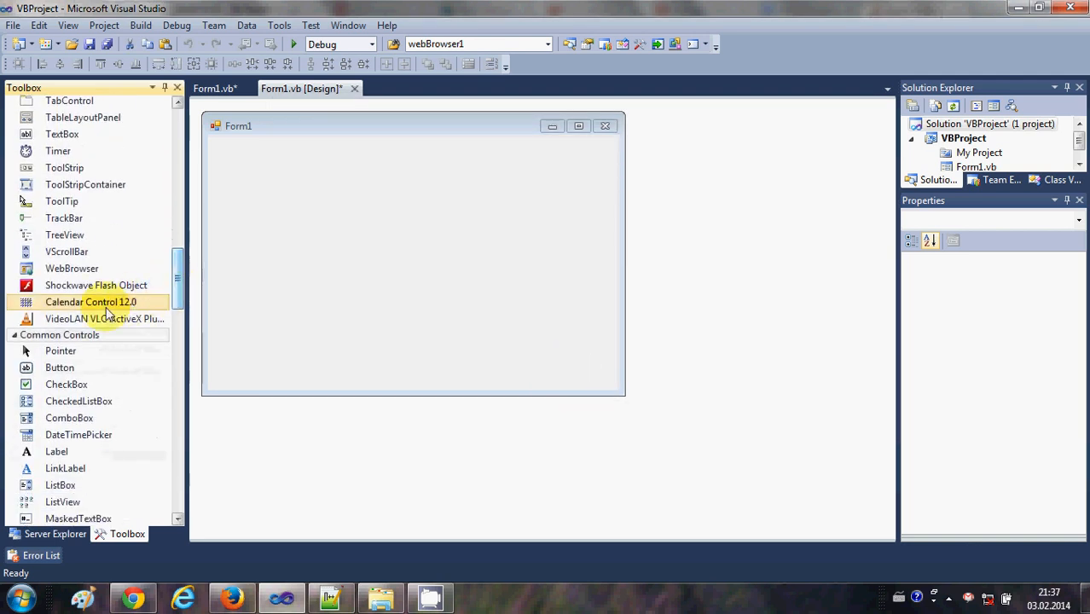
mouse_move(92, 320)
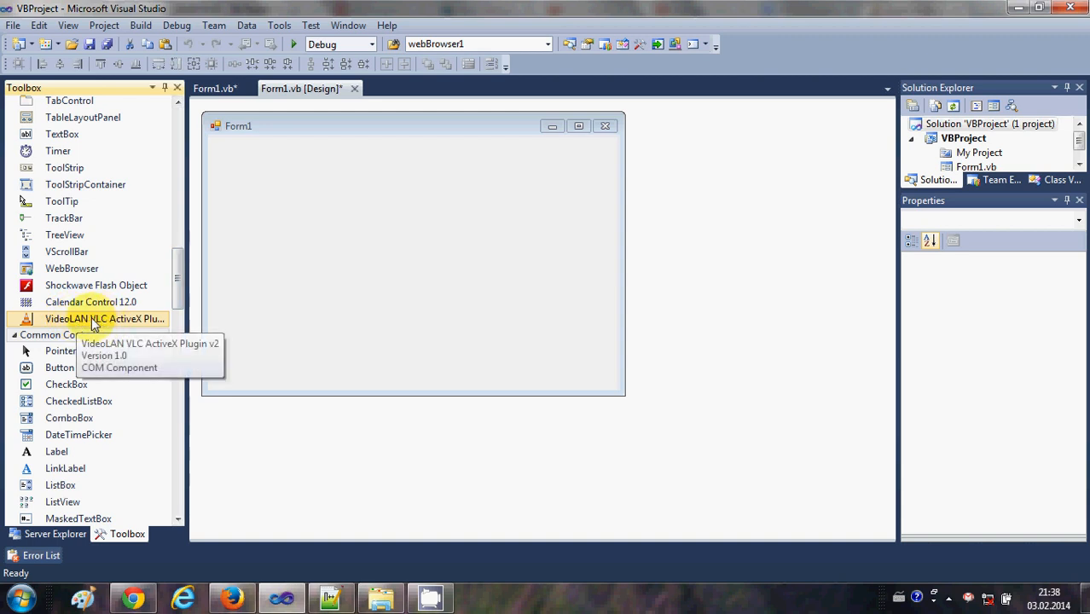
mouse_move(128, 326)
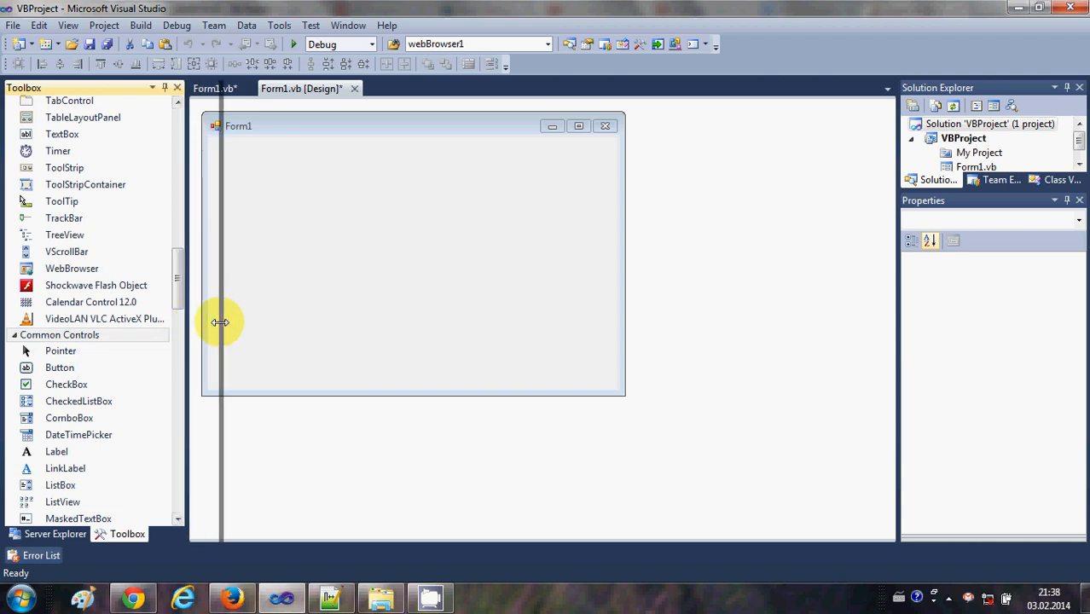
mouse_move(97, 319)
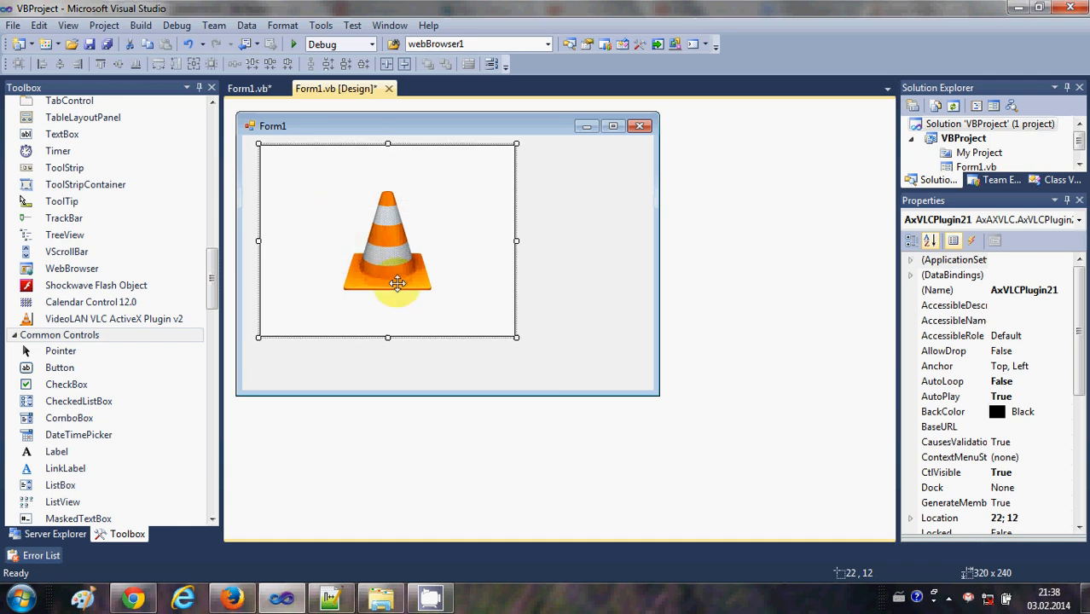
left_click_drag(516, 336, 543, 379)
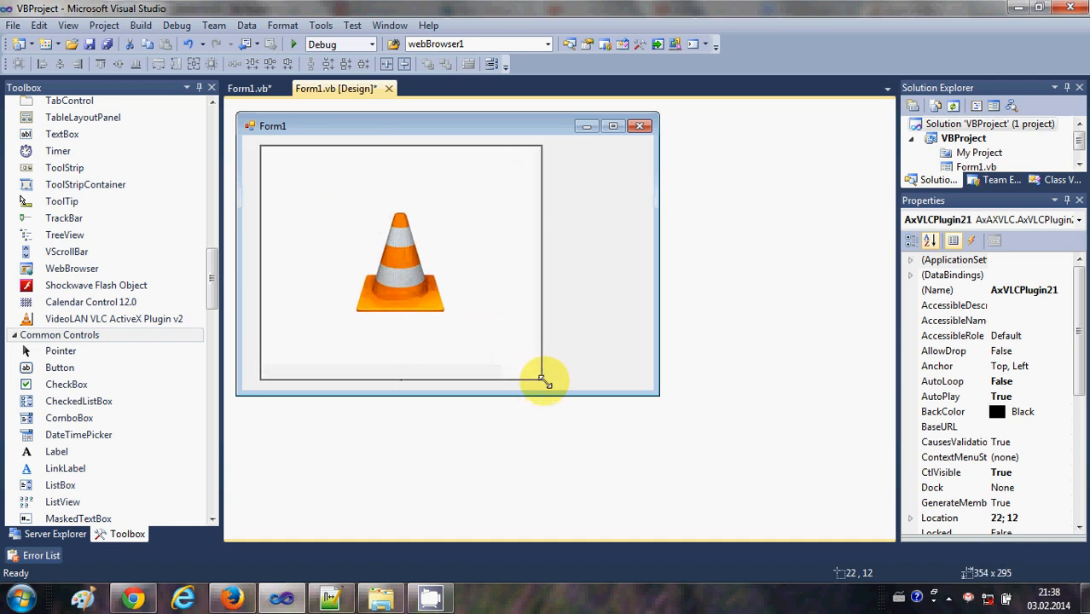
left_click_drag(542, 378, 549, 383)
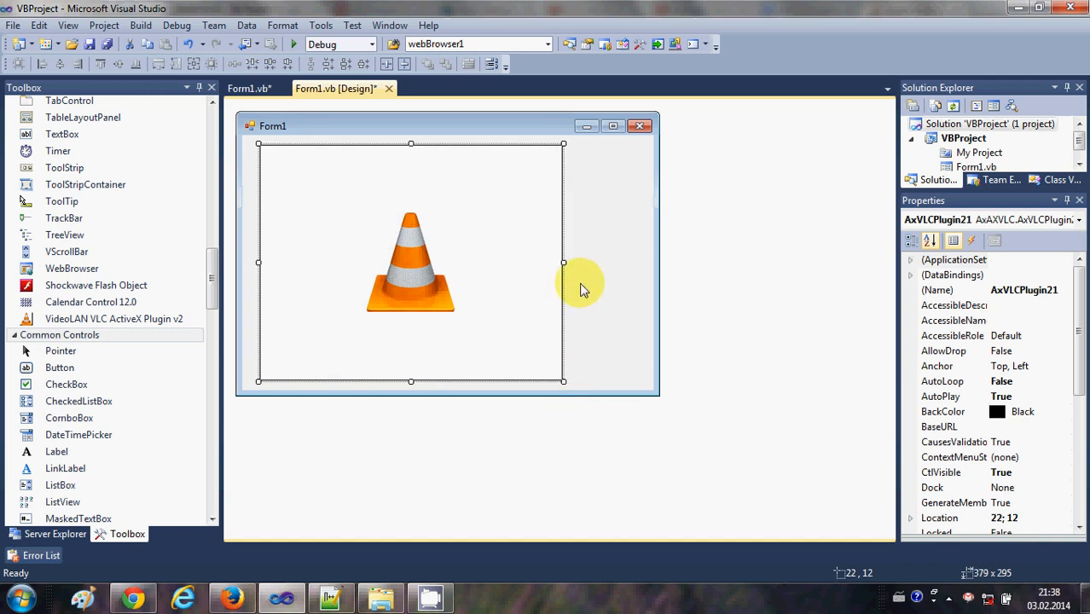
left_click_drag(563, 262, 549, 265)
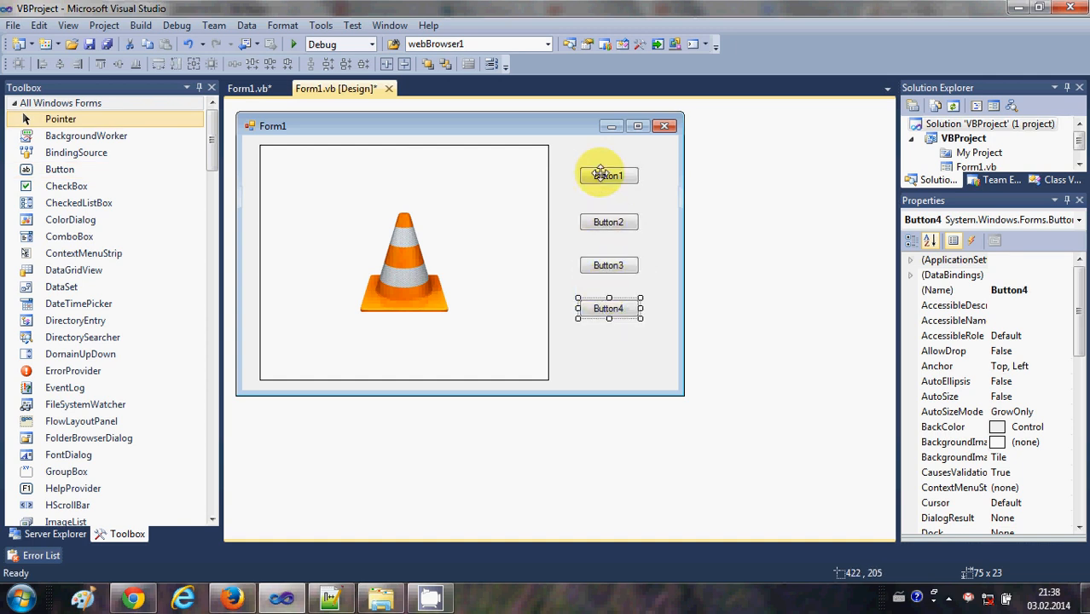
Caption the buttons LOAD, START, STOP and PAUSE via their Text properties
left_click(607, 174)
type("LOAD")
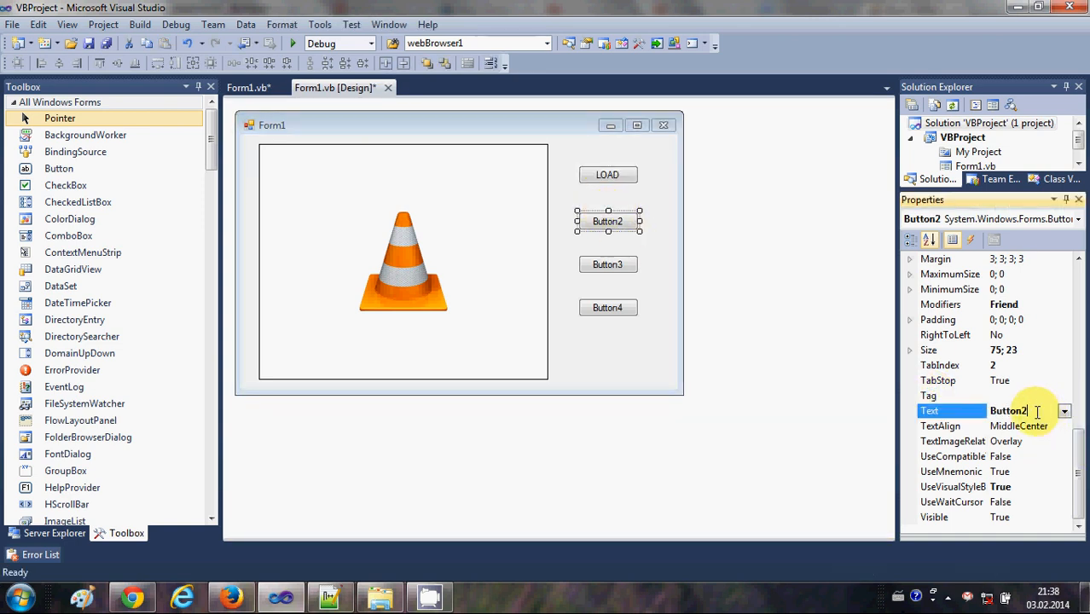
type("START")
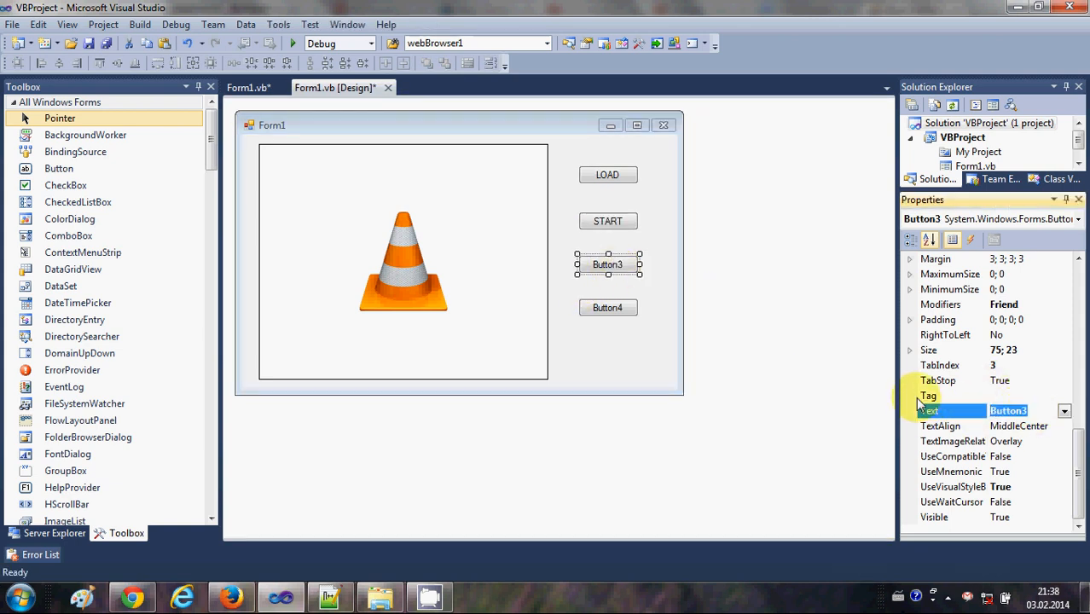
type("STOP")
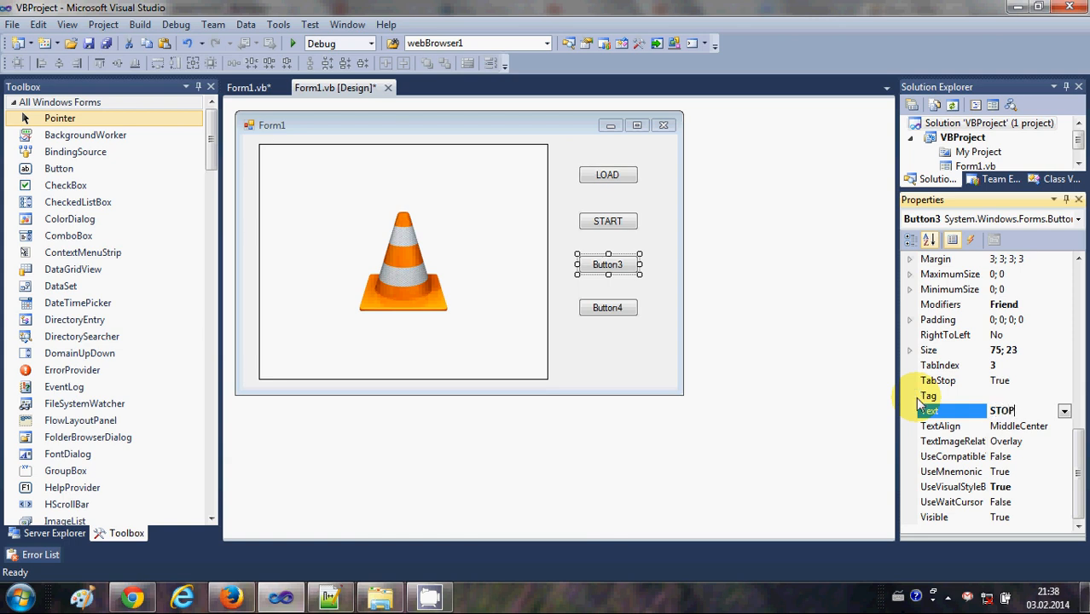
left_click(607, 307)
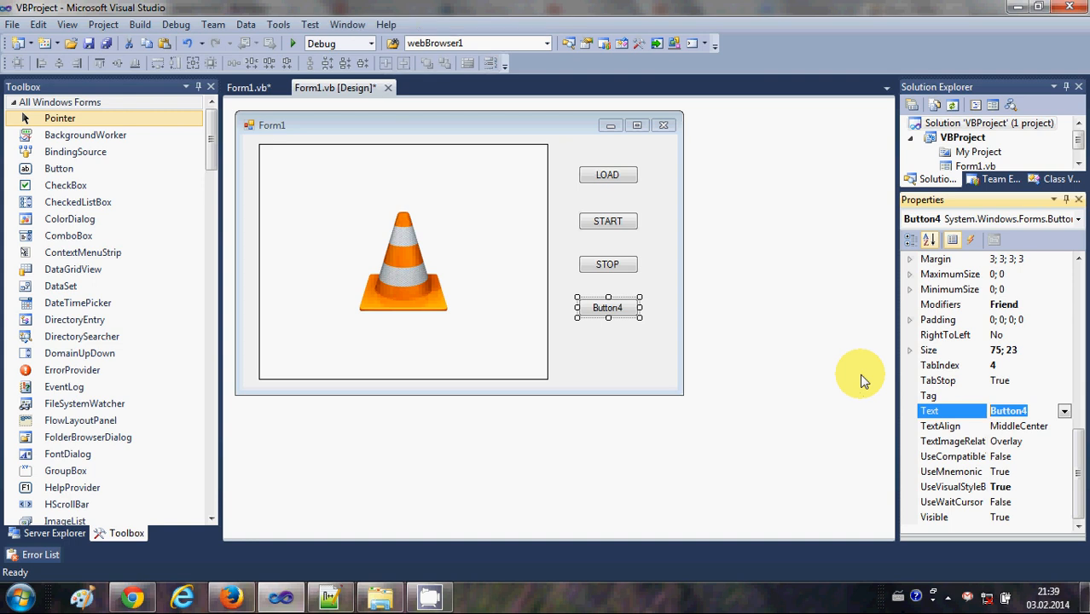
type("PAUS")
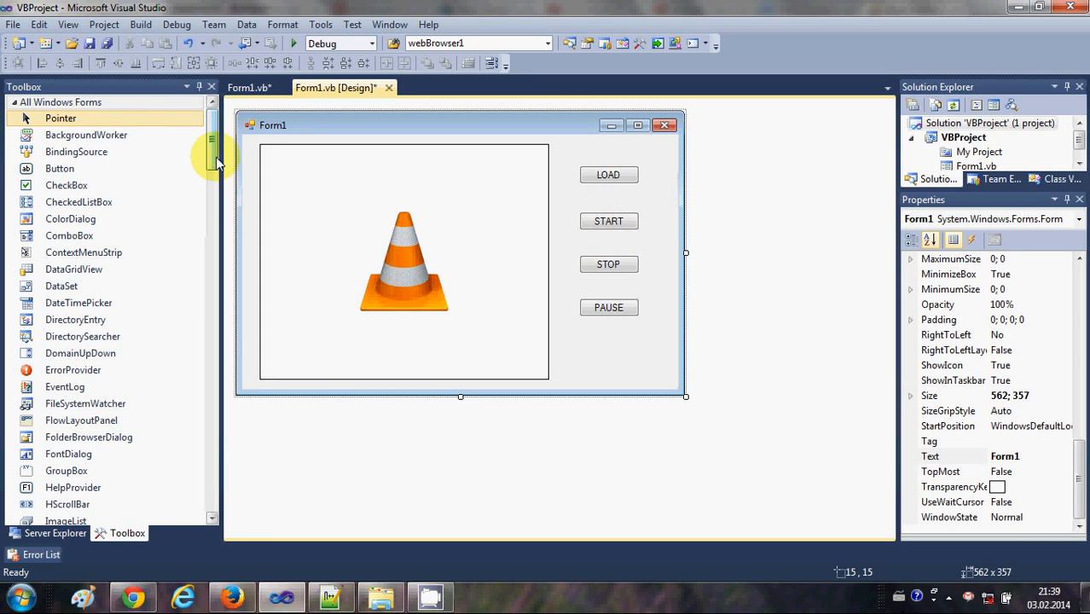
Add OpenFileDialog1 to Form1's component tray and select the LOAD button
scroll("down", 3)
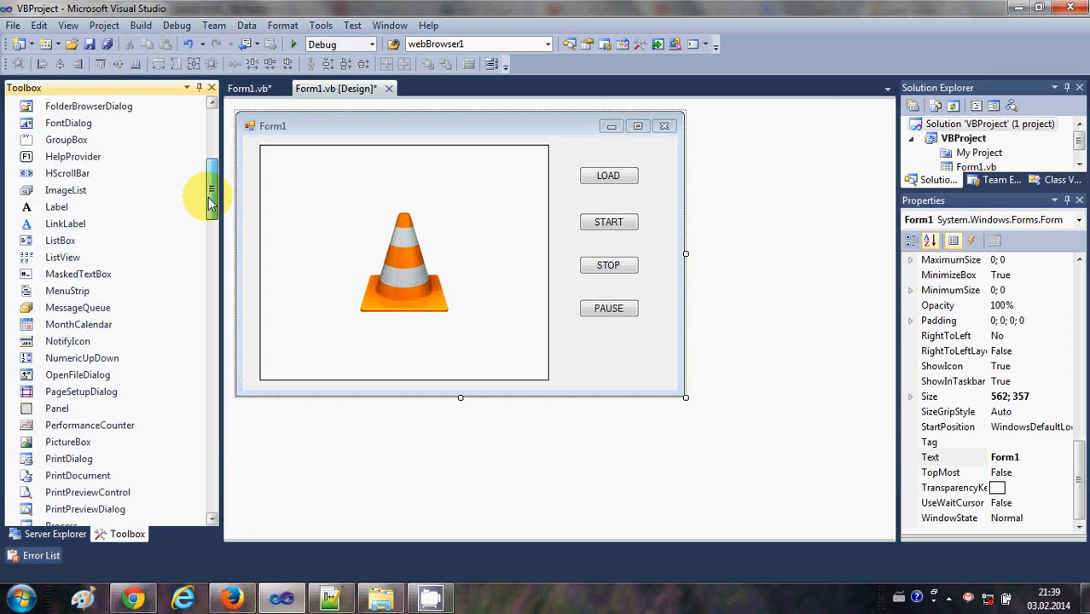
scroll("down", 3)
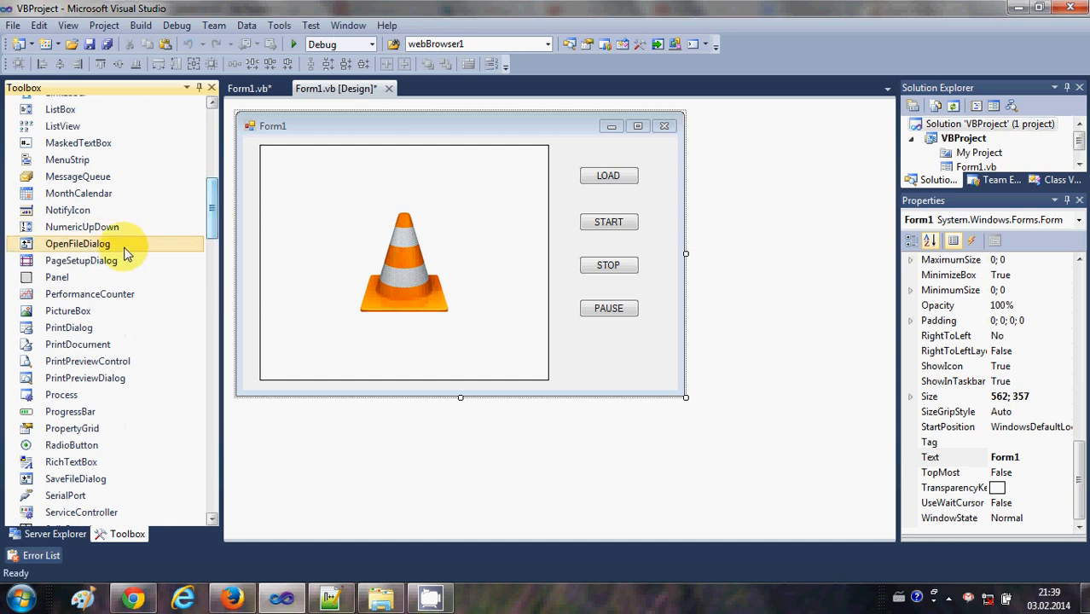
mouse_move(68, 245)
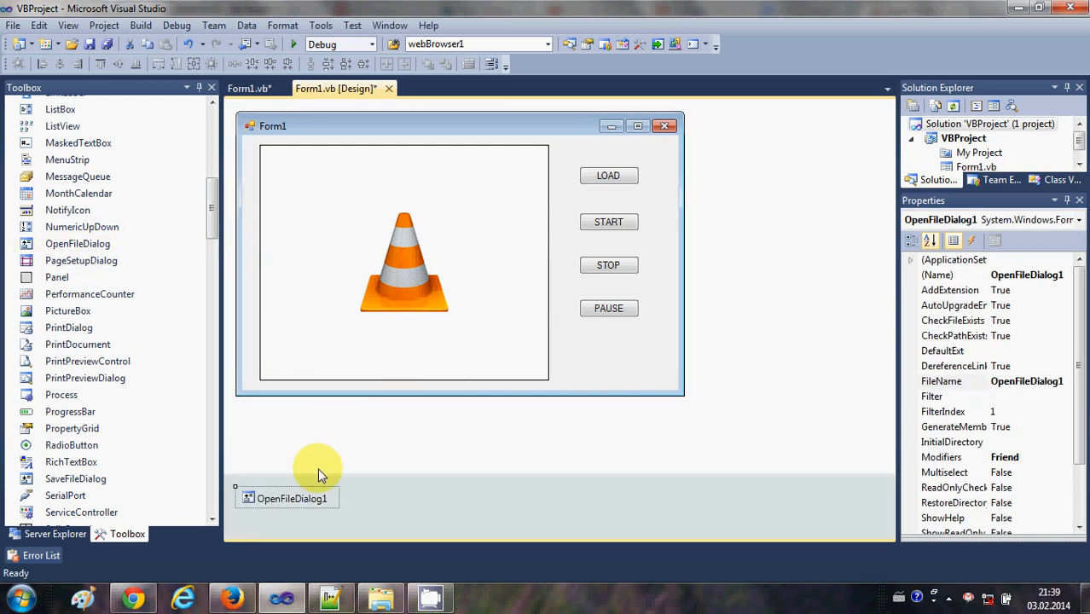
mouse_move(273, 532)
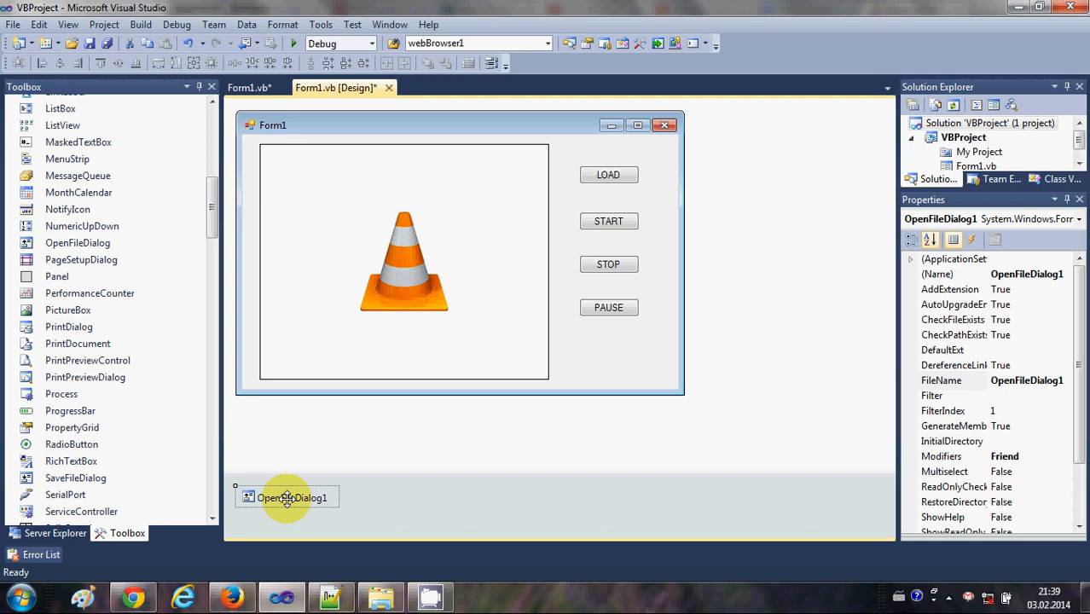
mouse_move(320, 475)
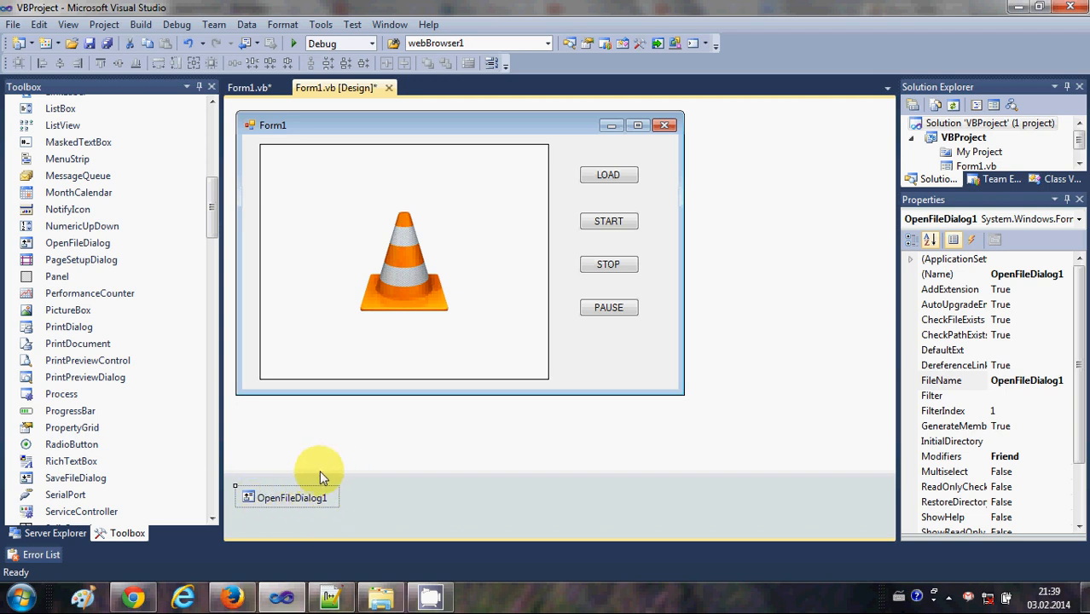
mouse_move(590, 239)
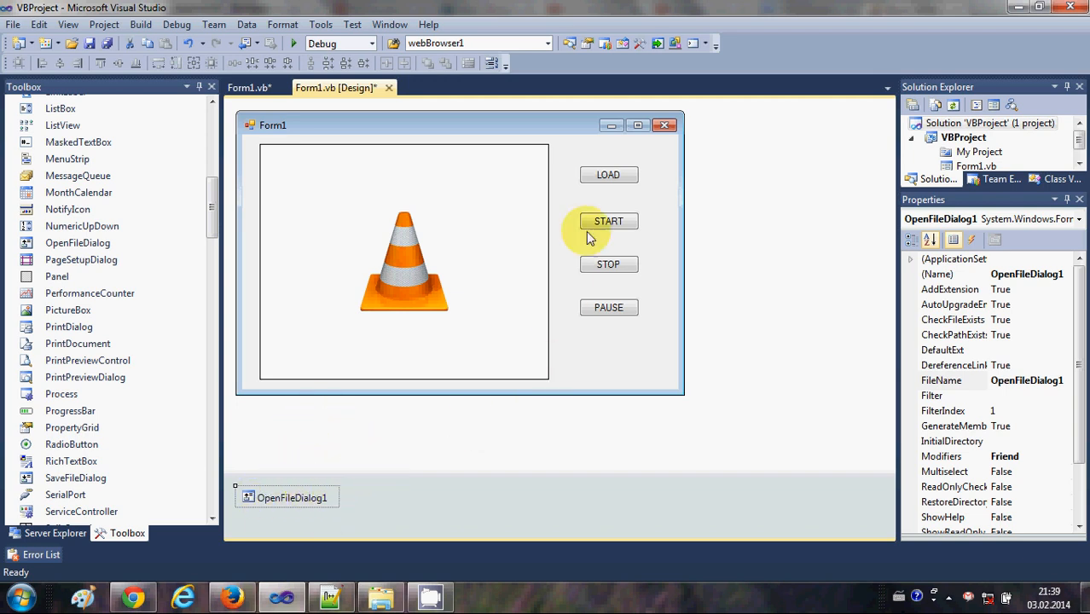
left_click(608, 174)
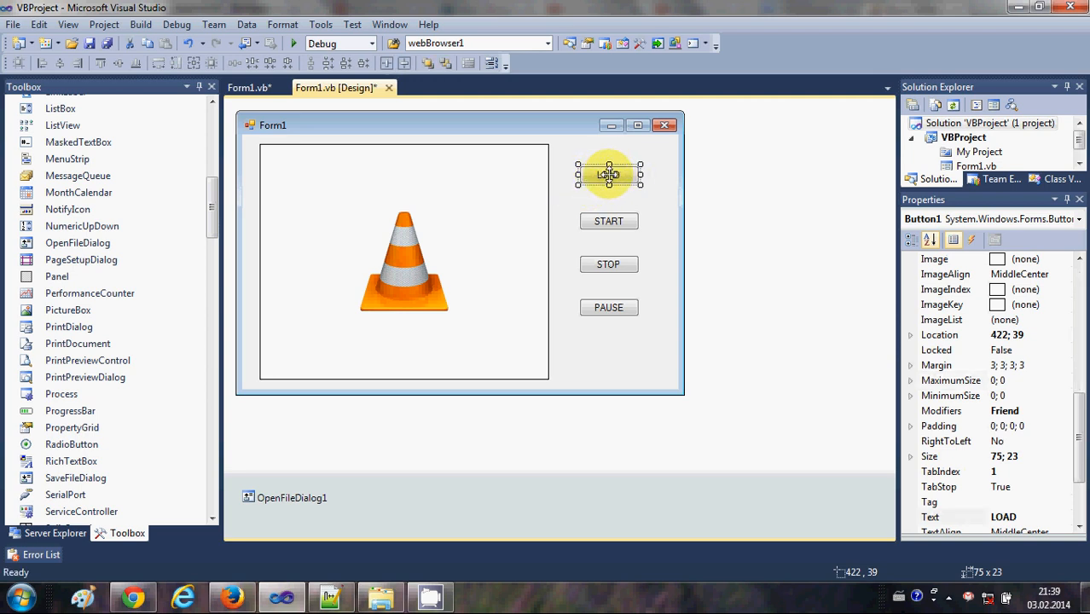
Create Button1_Click with the mp4 filter and ShowDialog check, then copy the VLC control's name AxVLCPlugin21
double_click(608, 174)
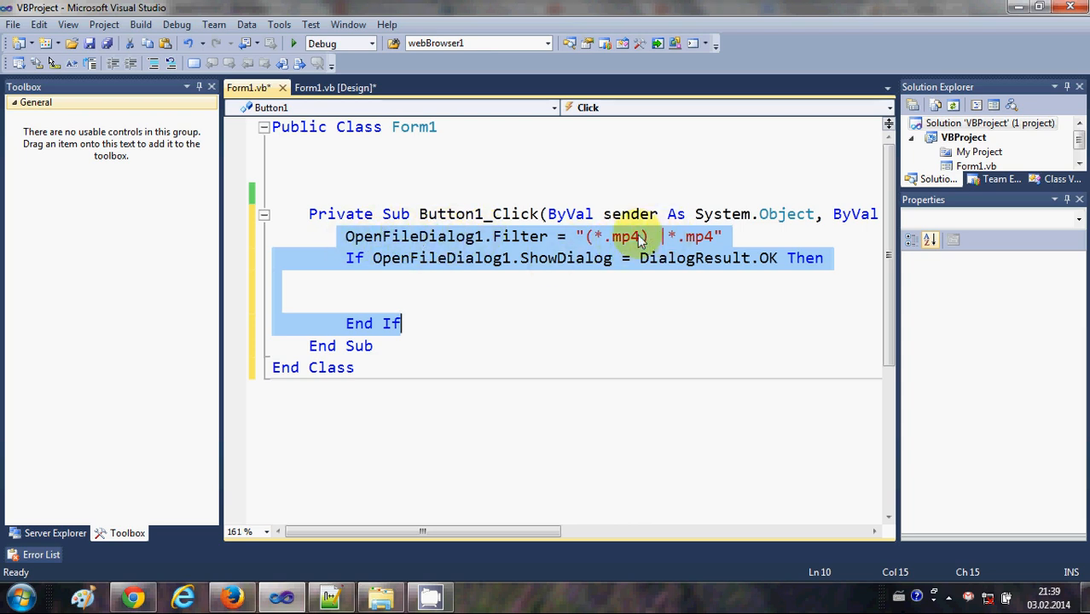
mouse_move(674, 256)
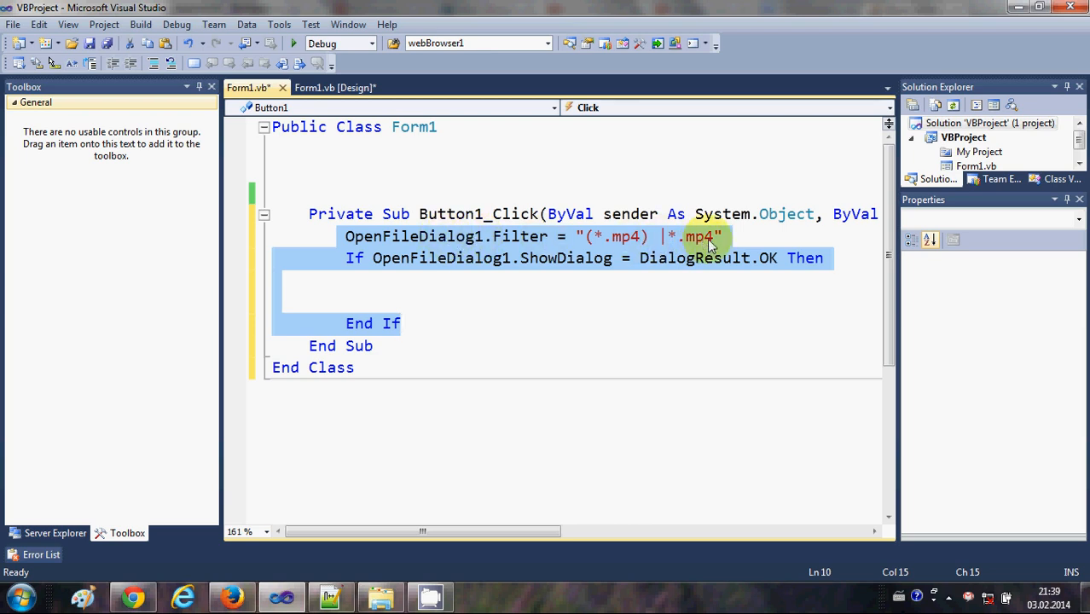
mouse_move(396, 258)
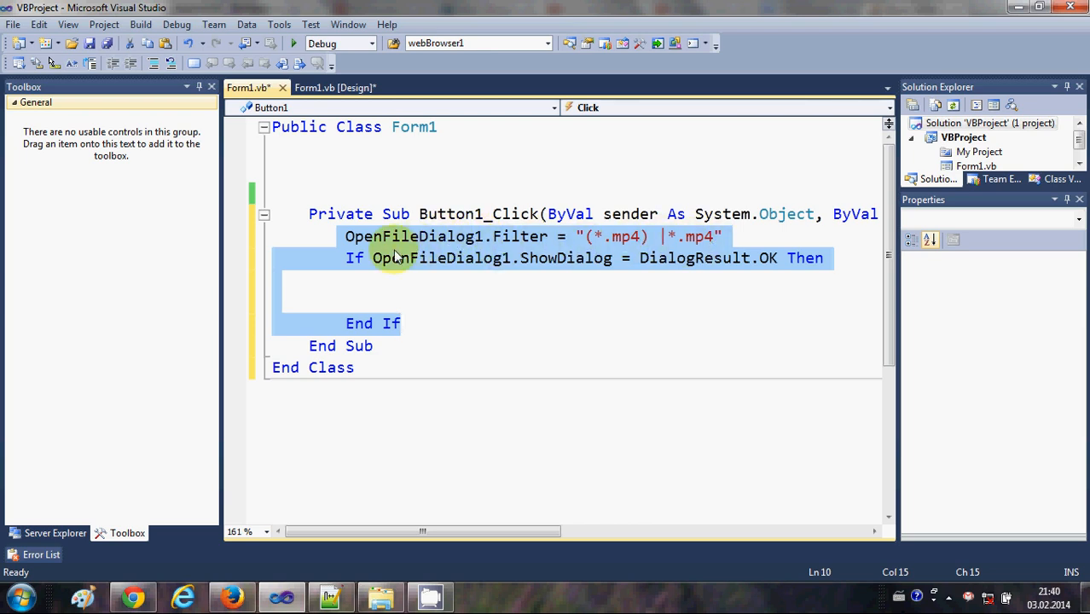
mouse_move(515, 266)
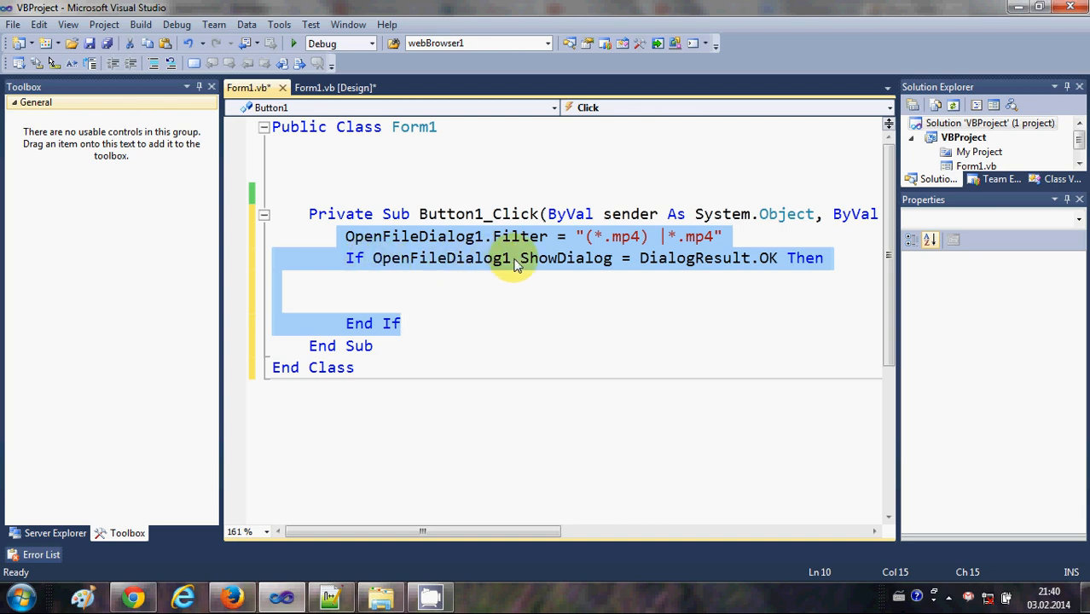
mouse_move(669, 266)
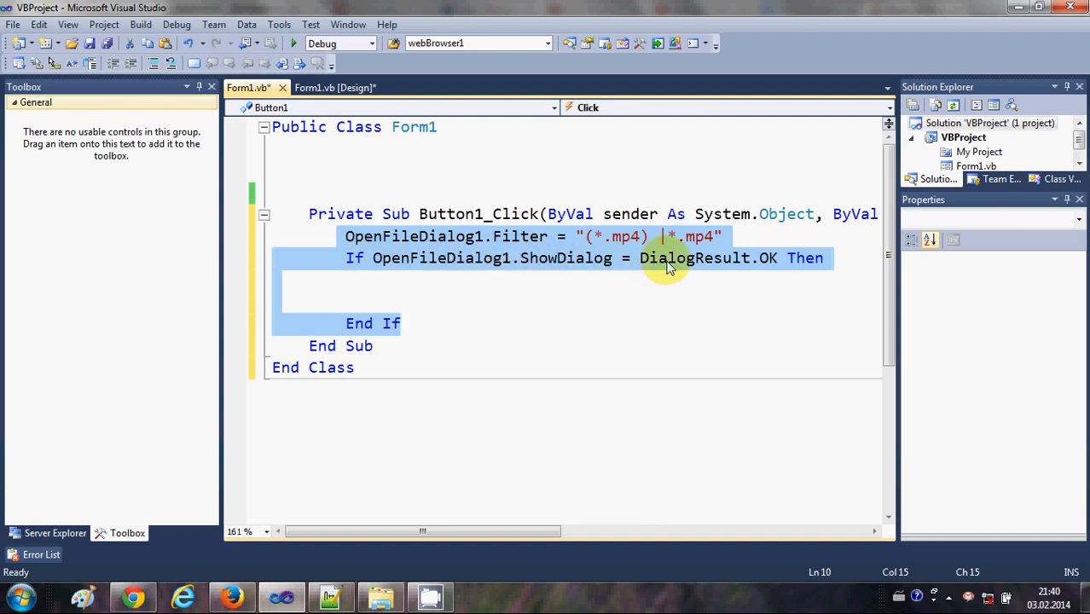
left_click(406, 286)
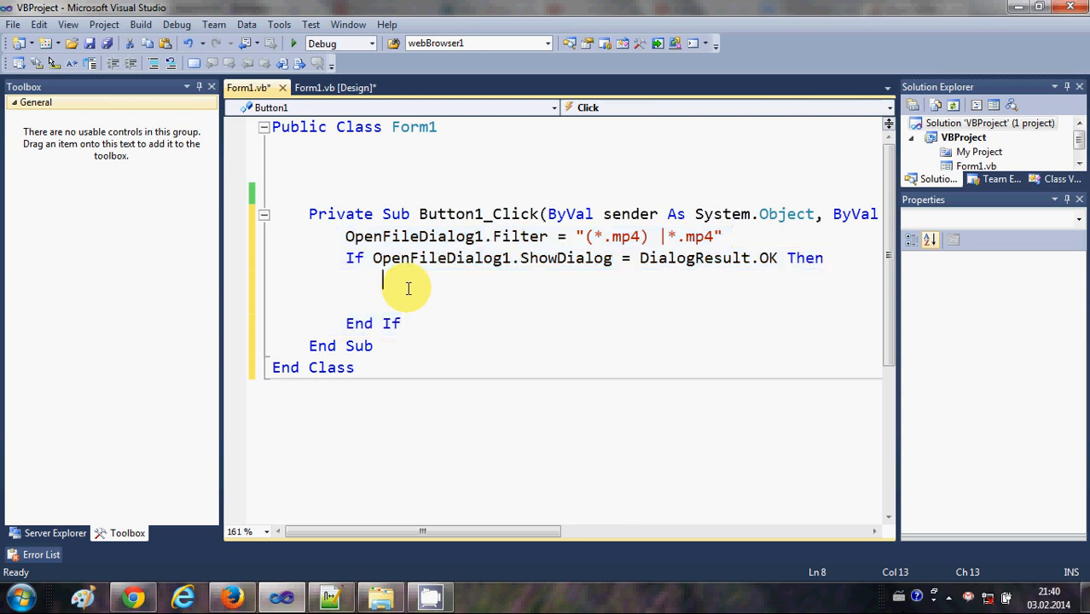
mouse_move(389, 296)
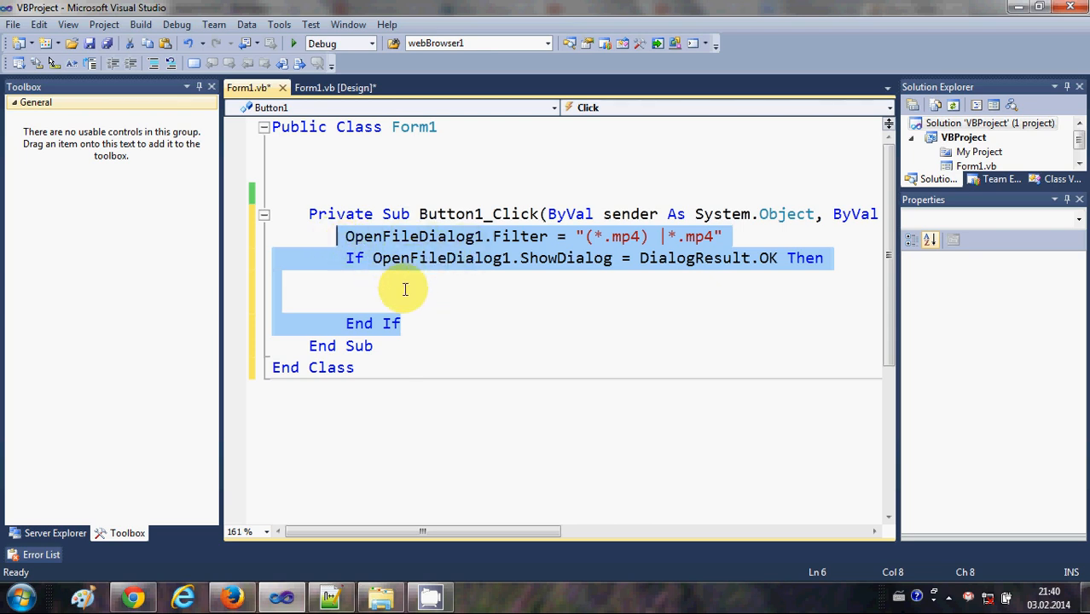
left_click(405, 286)
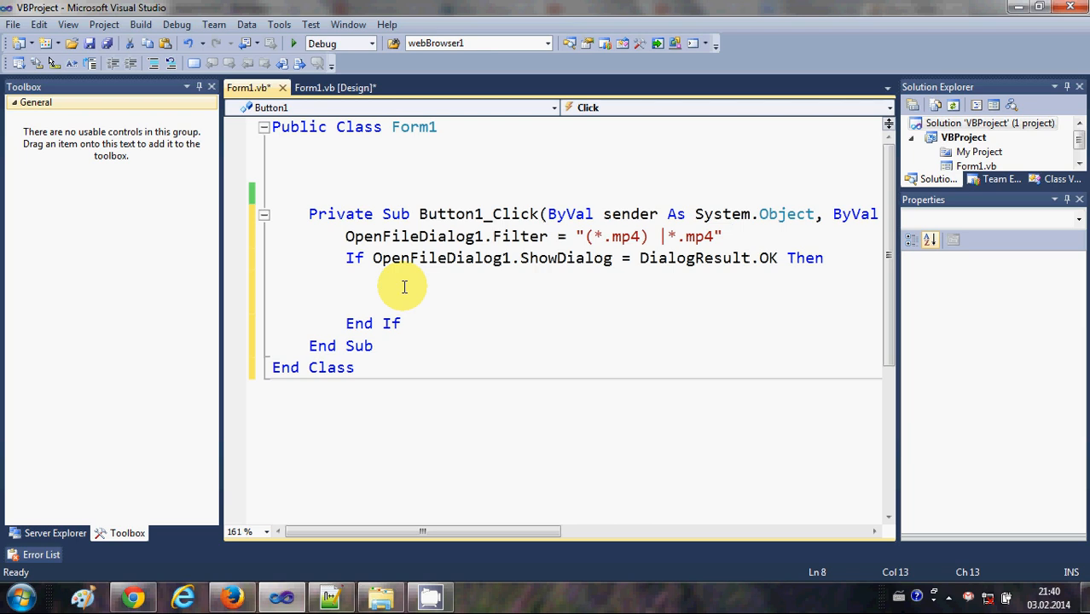
left_click(340, 89)
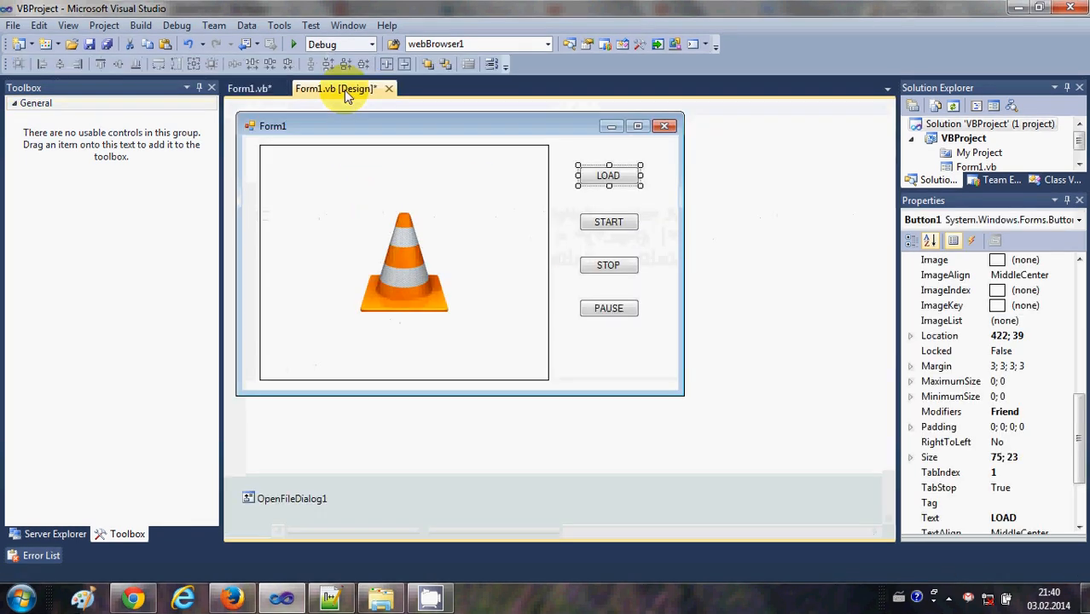
left_click(403, 263)
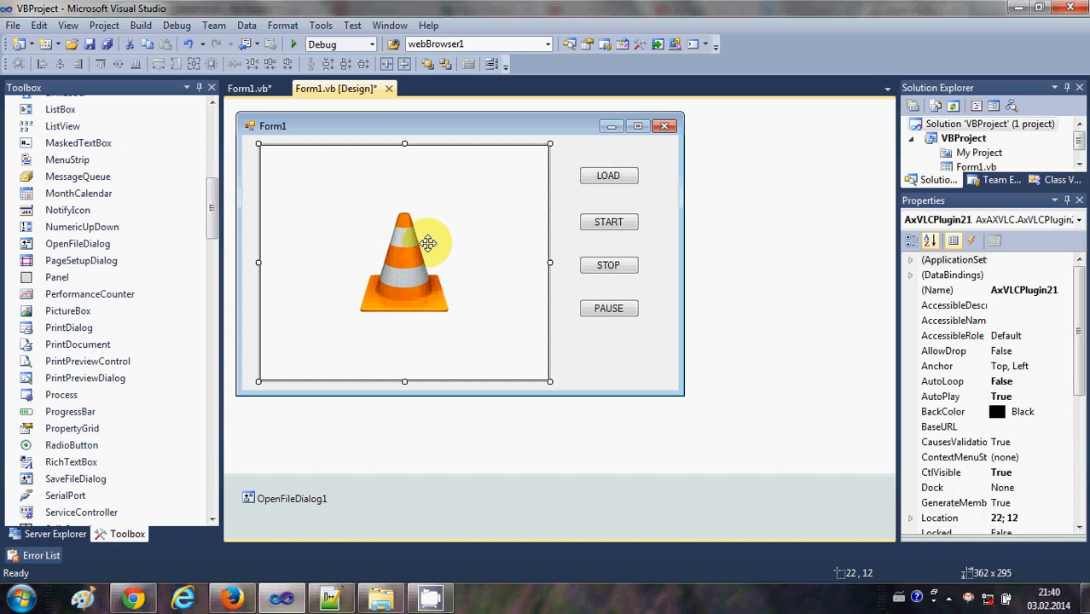
left_click(1026, 290)
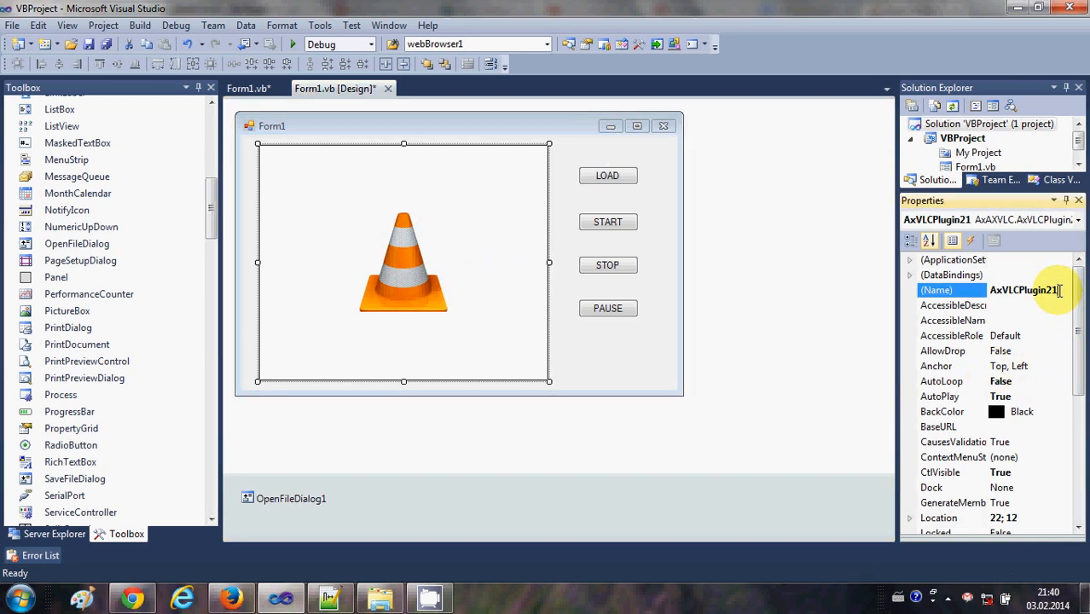
double_click(1024, 290)
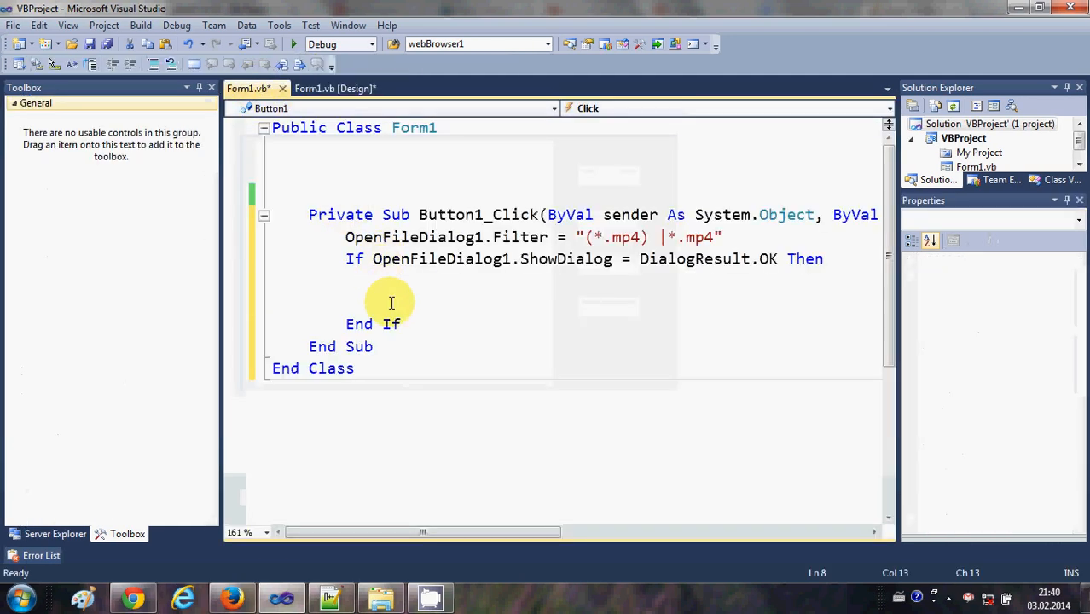
Write AxVLCPlugin21.playlist.add(OpenFileDialog1.FileName) inside the If block
type("AxVLCPlugin21")
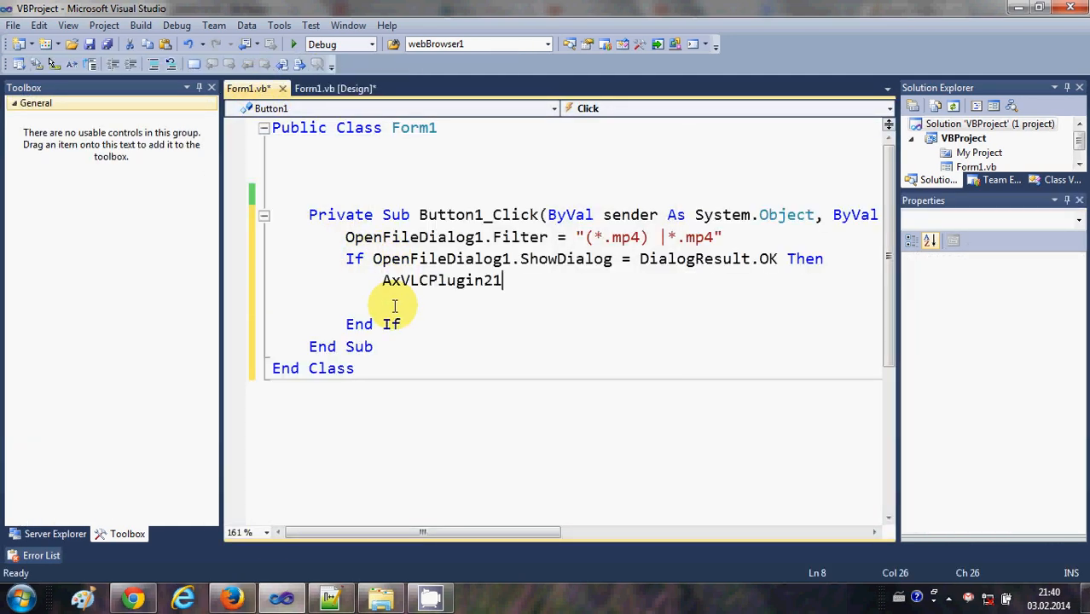
type(".")
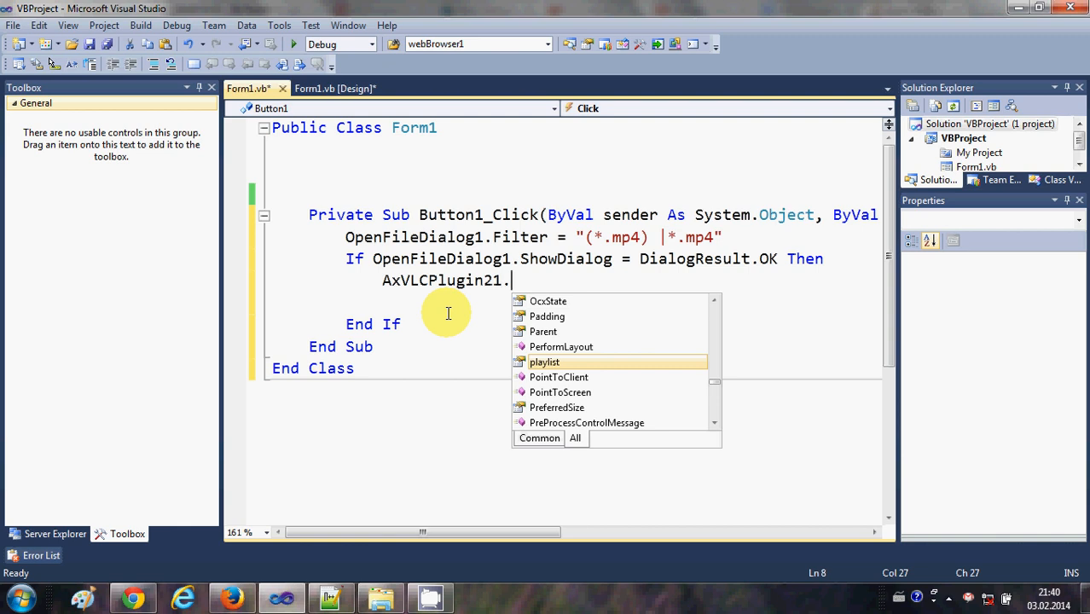
double_click(546, 361)
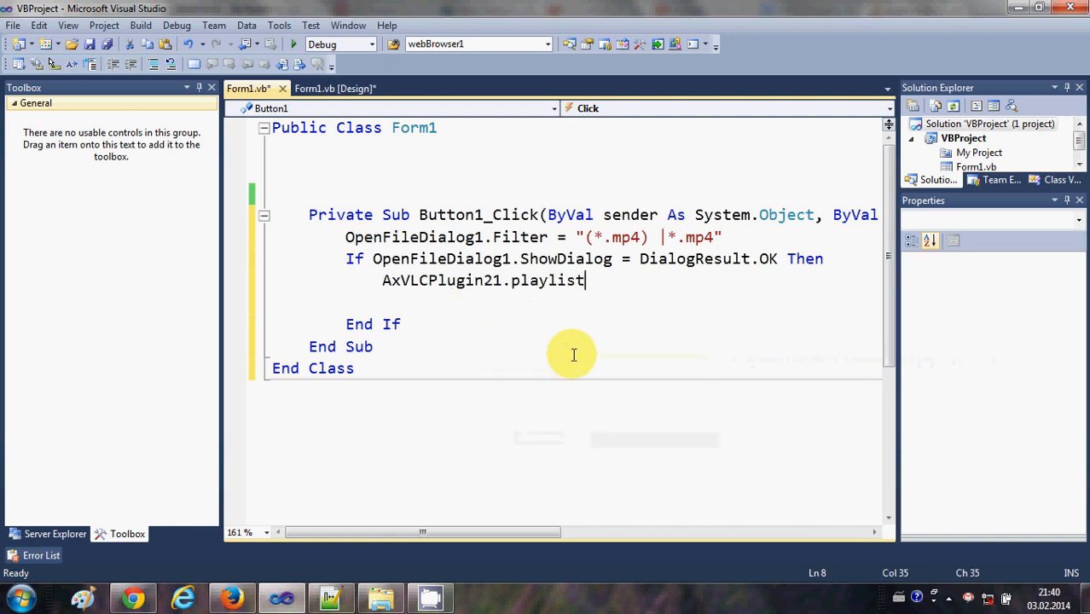
type(".a")
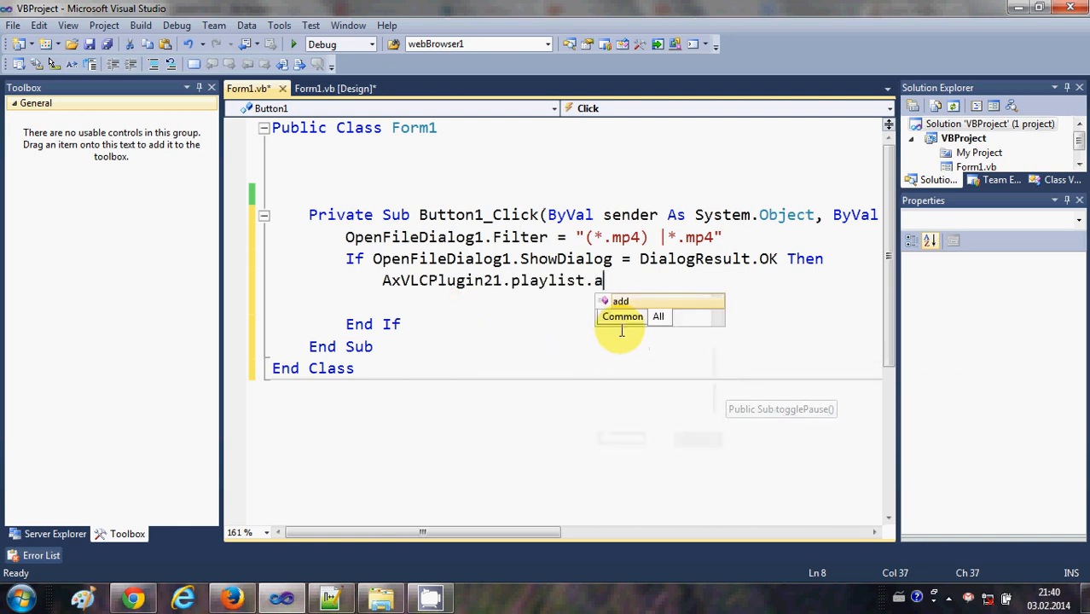
type("dd")
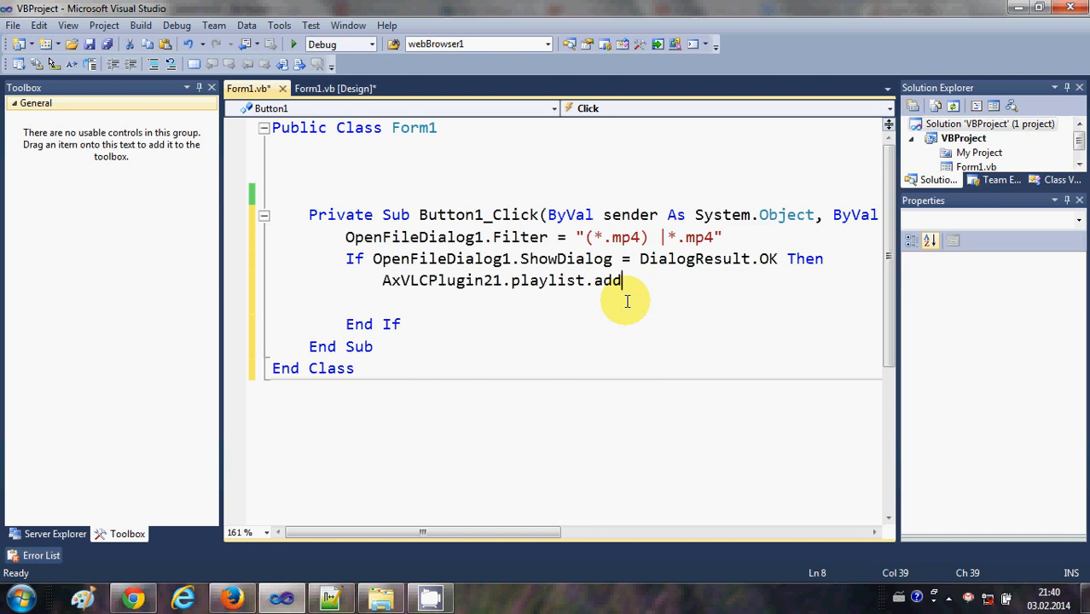
type("(=")
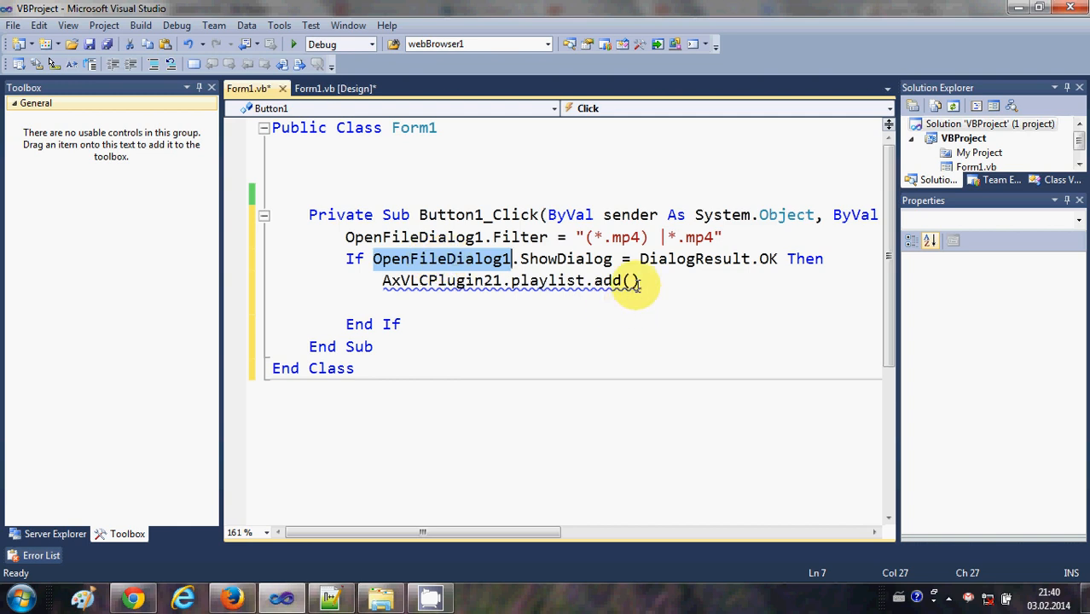
type("OpenFileDialog1")
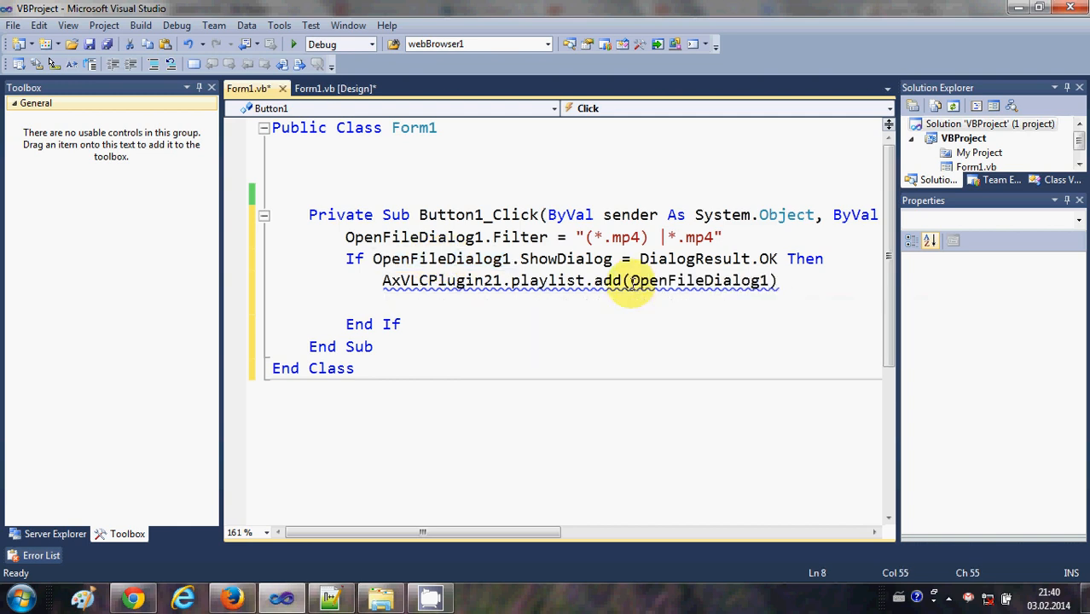
type(".f")
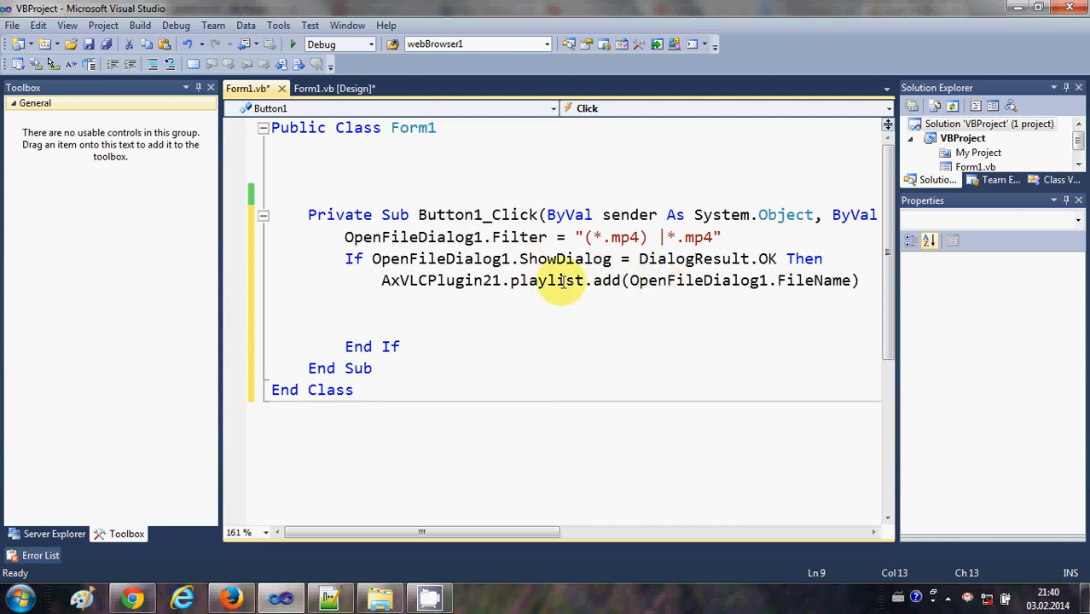
mouse_move(355, 126)
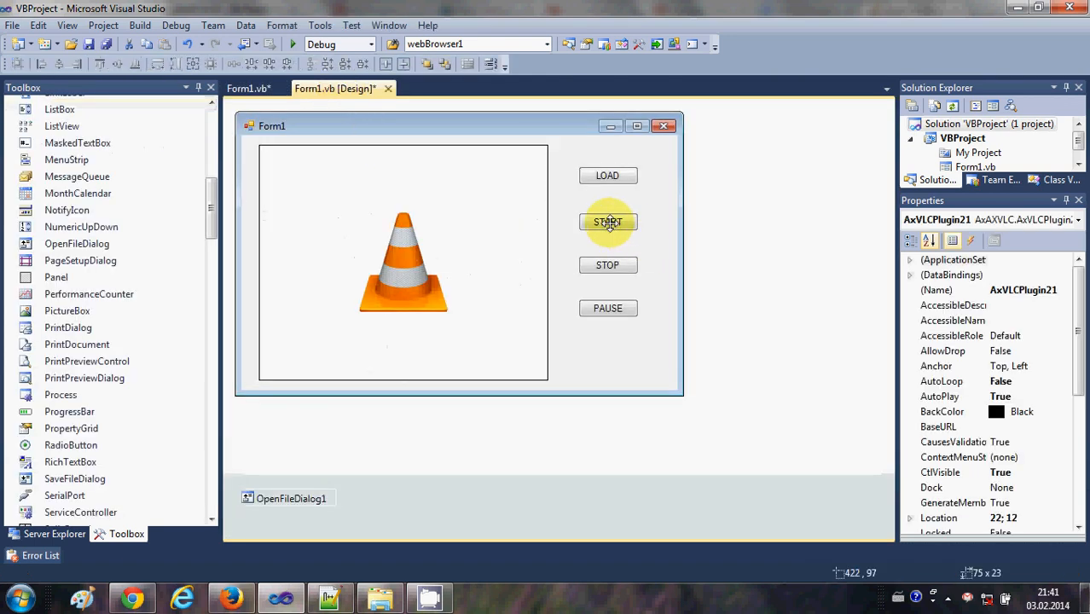
Make the START button's handler call AxVLCPlugin21.playlist.play()
double_click(608, 222)
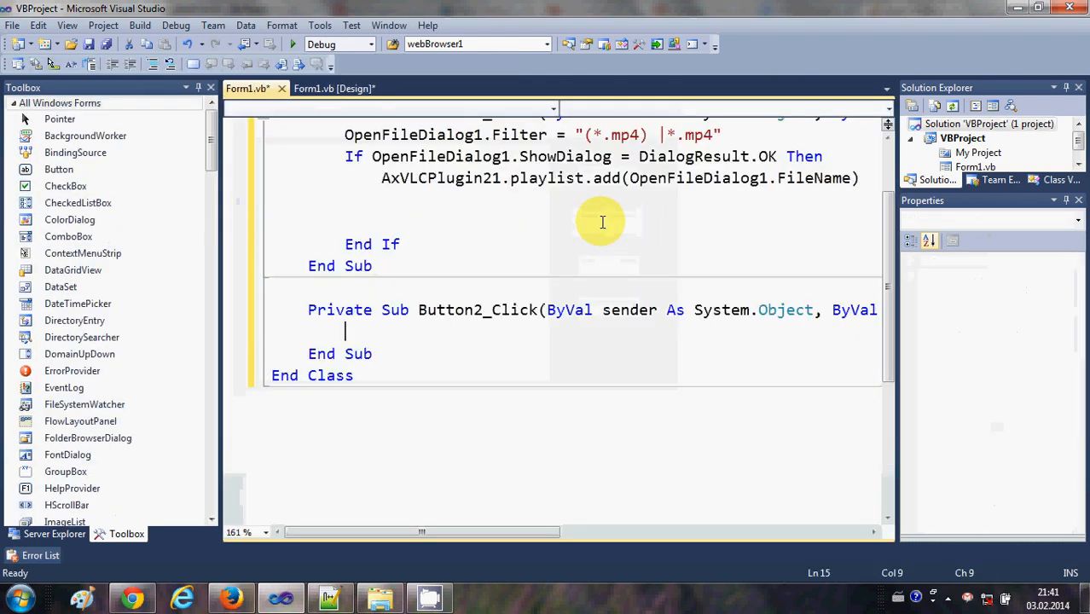
double_click(440, 177)
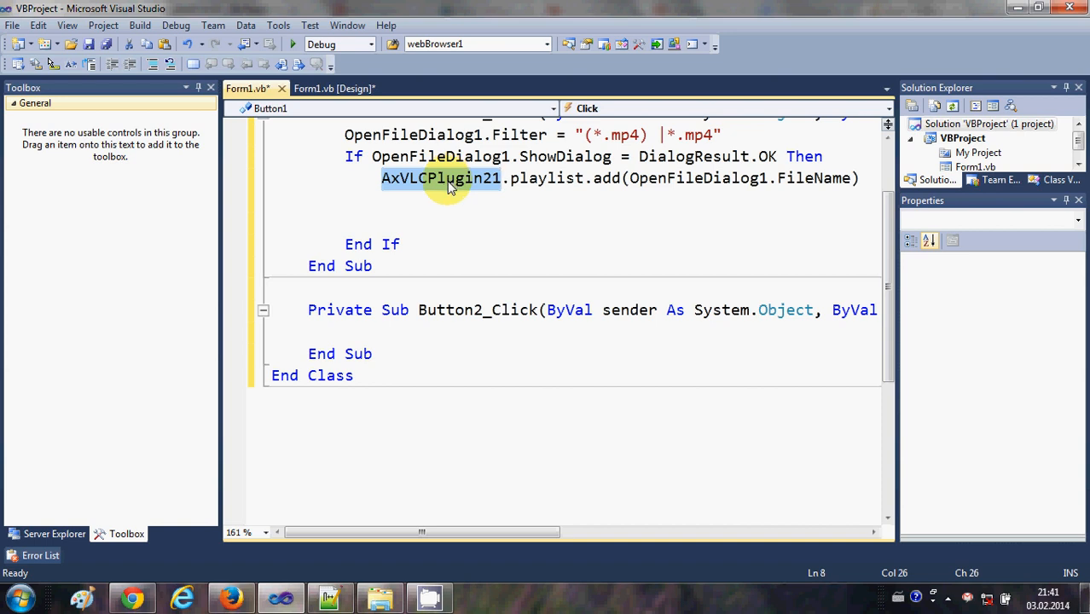
type("AxVLCPlugin21")
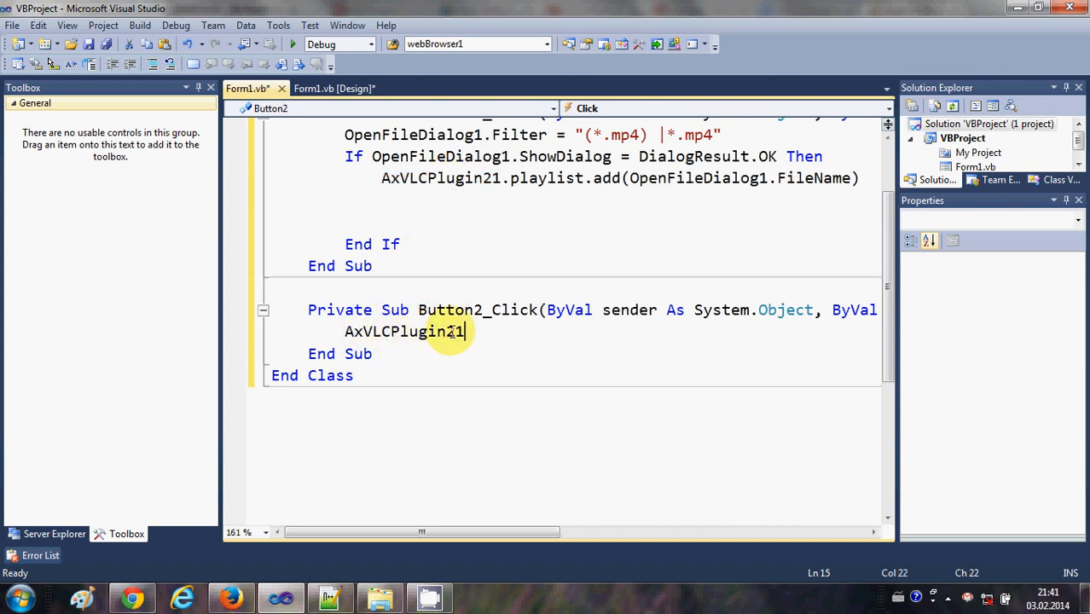
type(".playlist.play(")
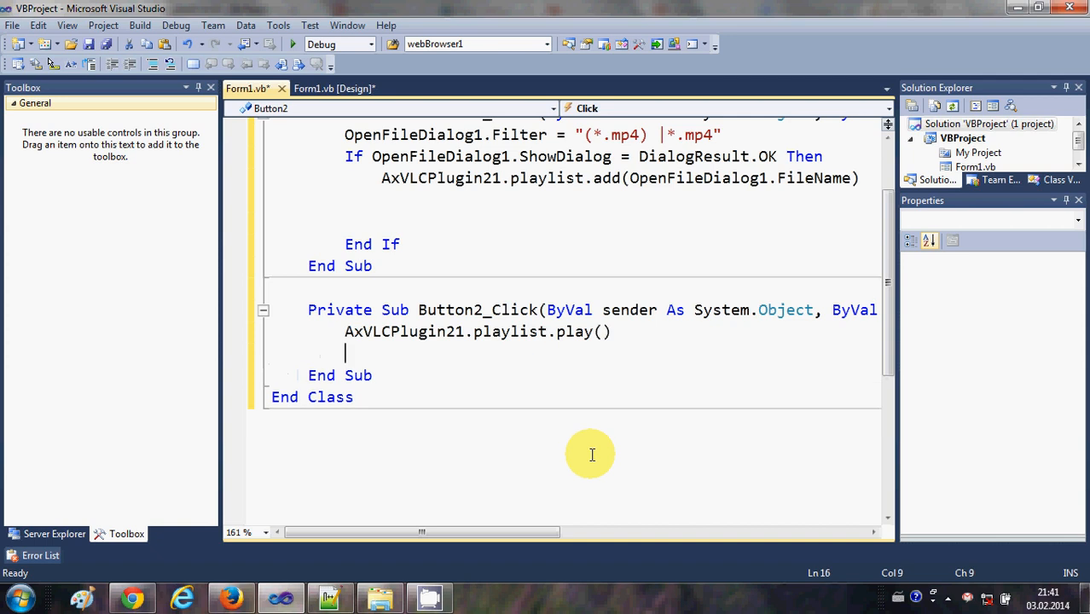
left_click(331, 89)
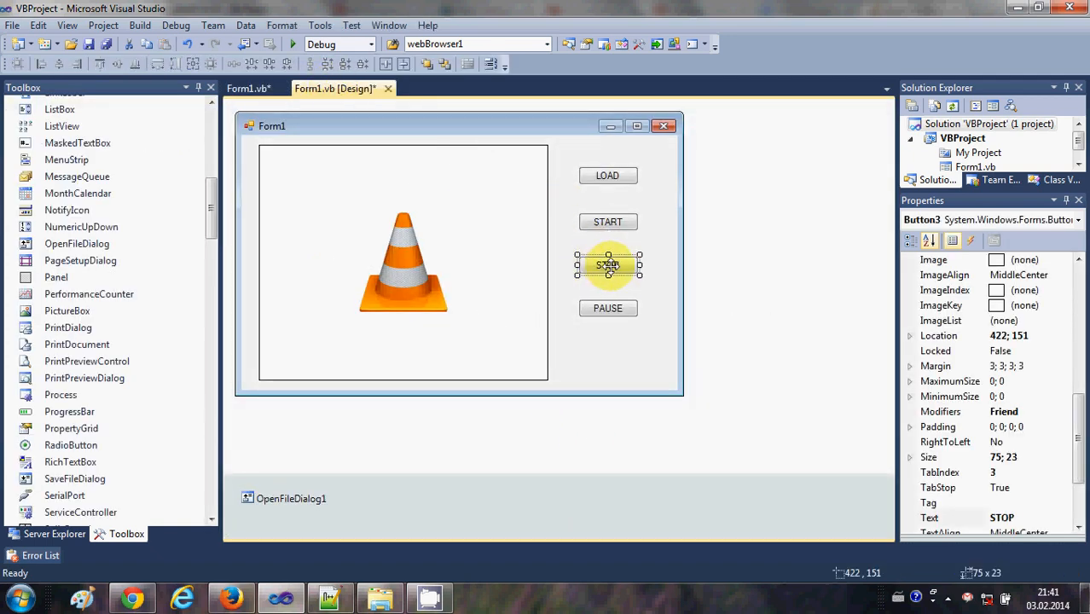
Make the STOP and PAUSE handlers call playlist.stop() and playlist.togglePause()
double_click(608, 266)
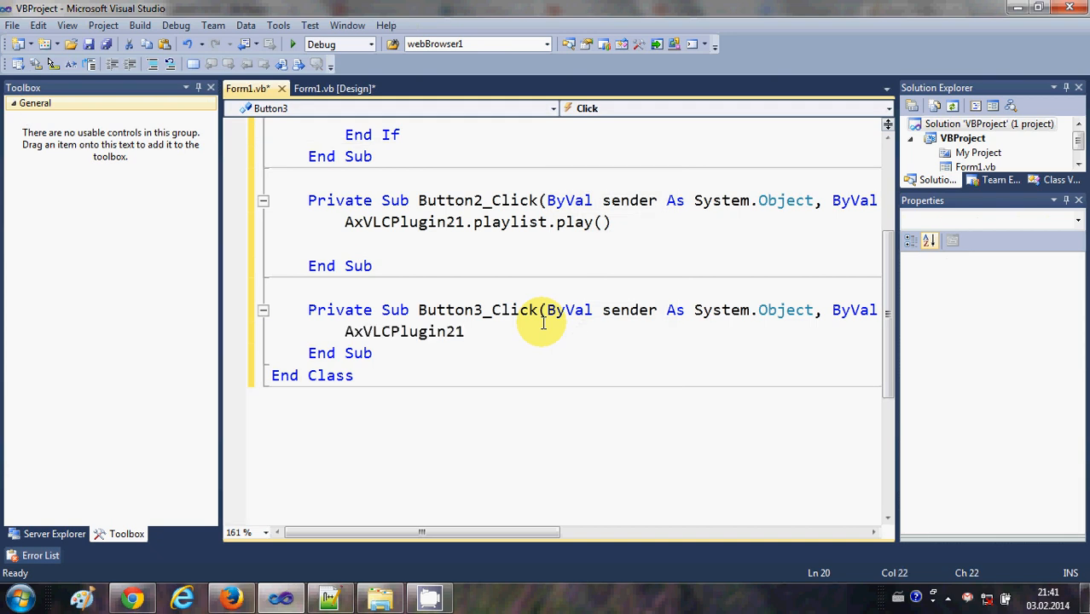
type(".playlist.stop(")
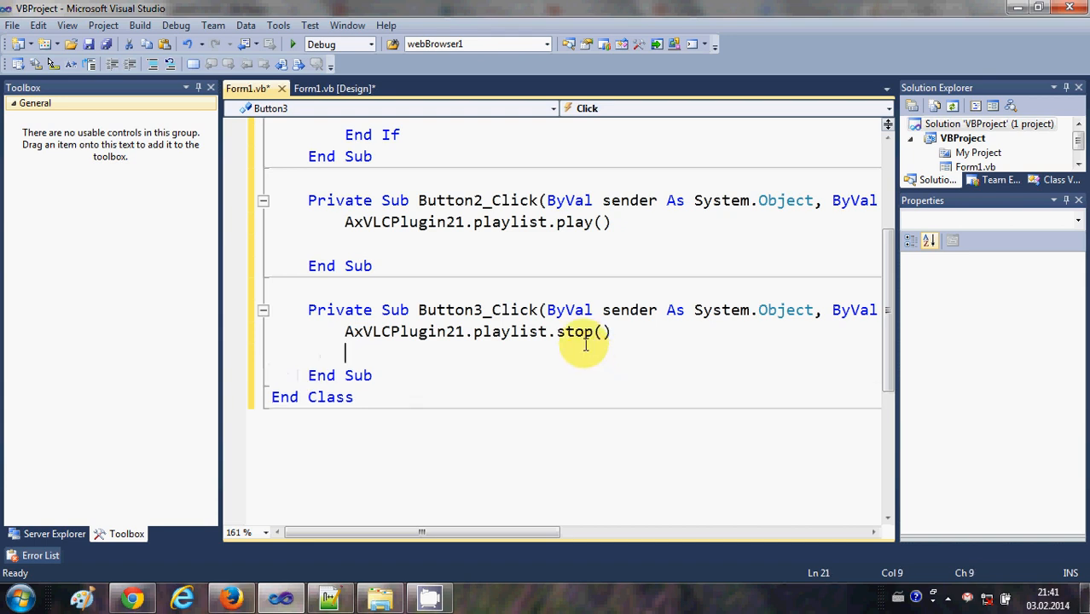
left_click(342, 88)
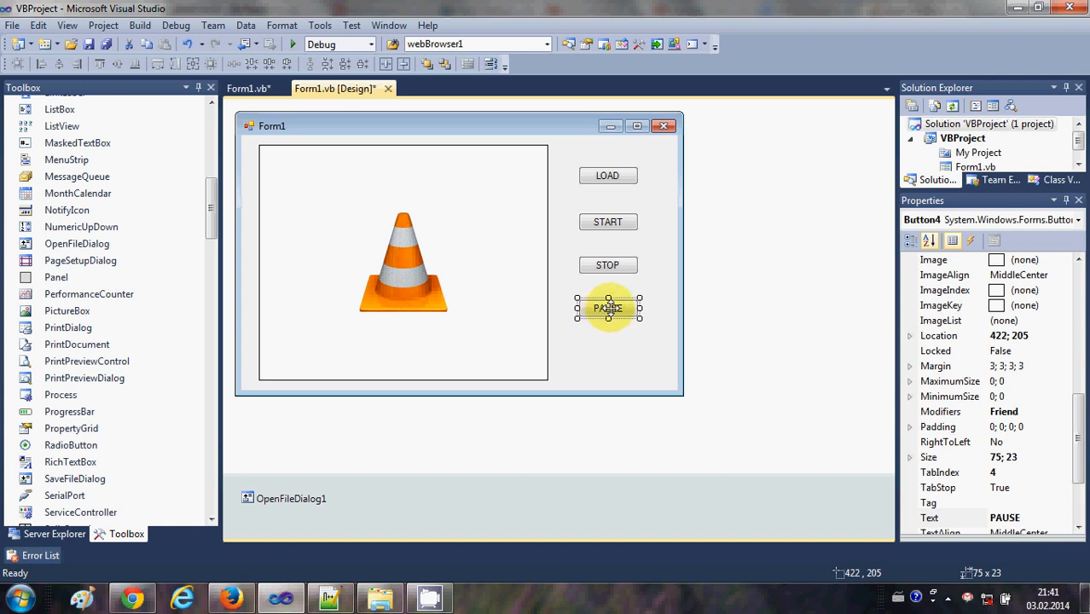
double_click(607, 309)
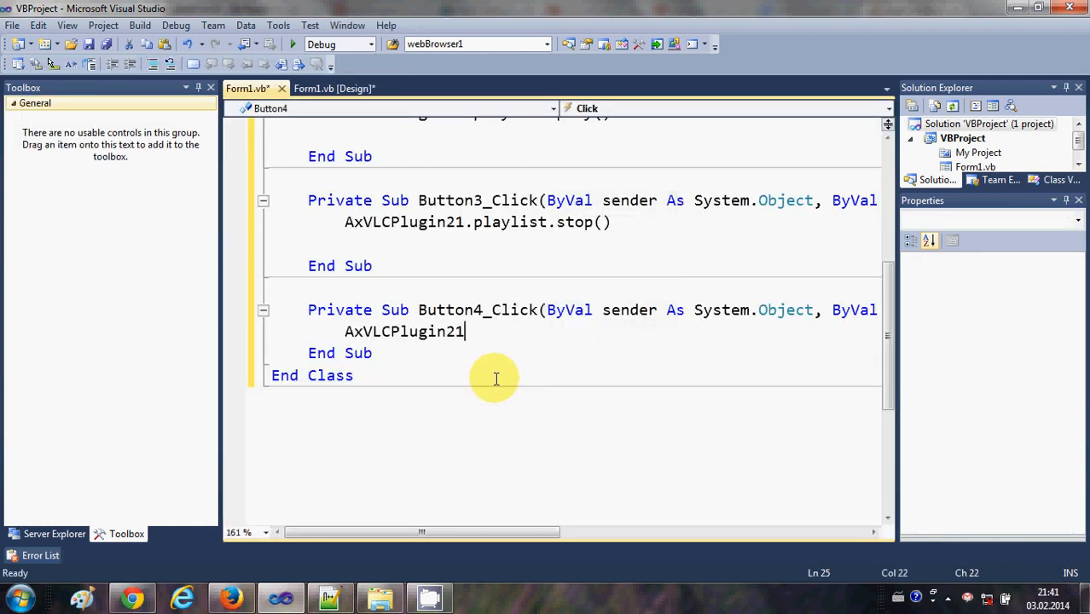
type(".playlist")
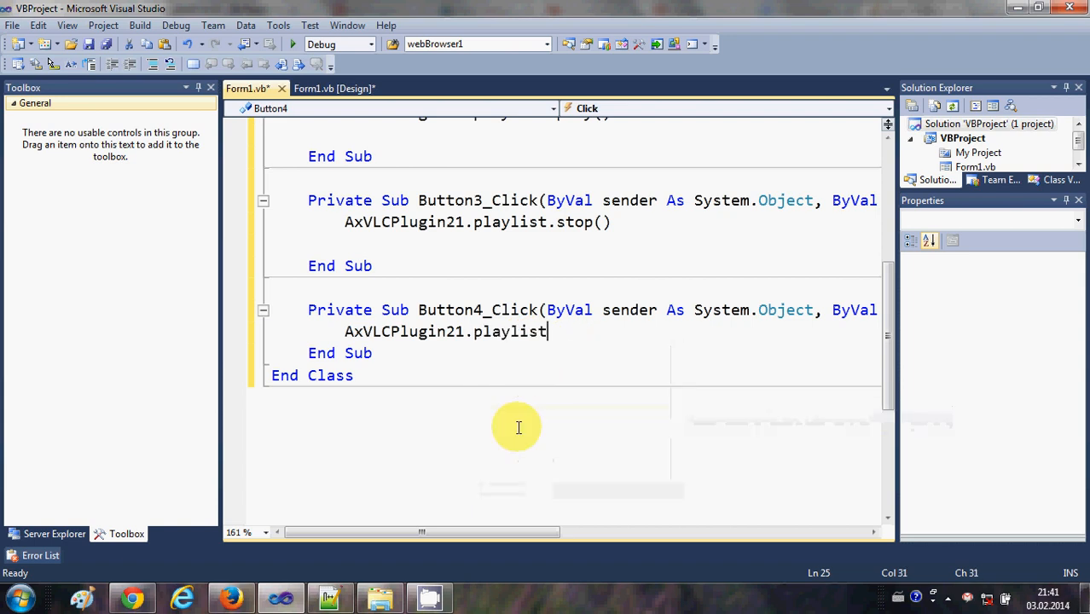
type(".togglePause(")
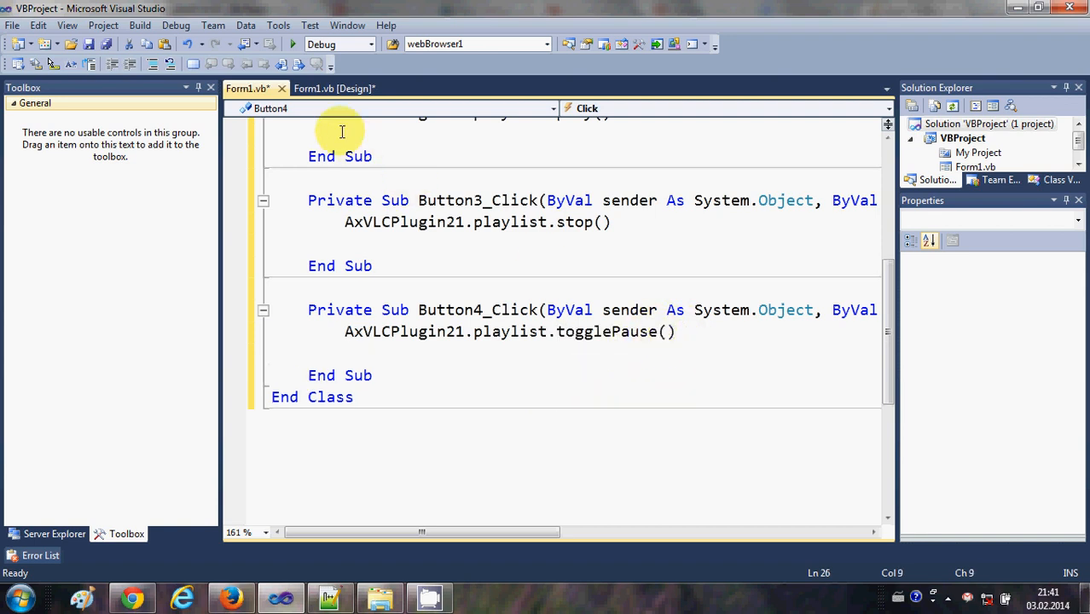
Start debugging, click LOAD and open the Bayreuth mp4 from the file picker
left_click(341, 89)
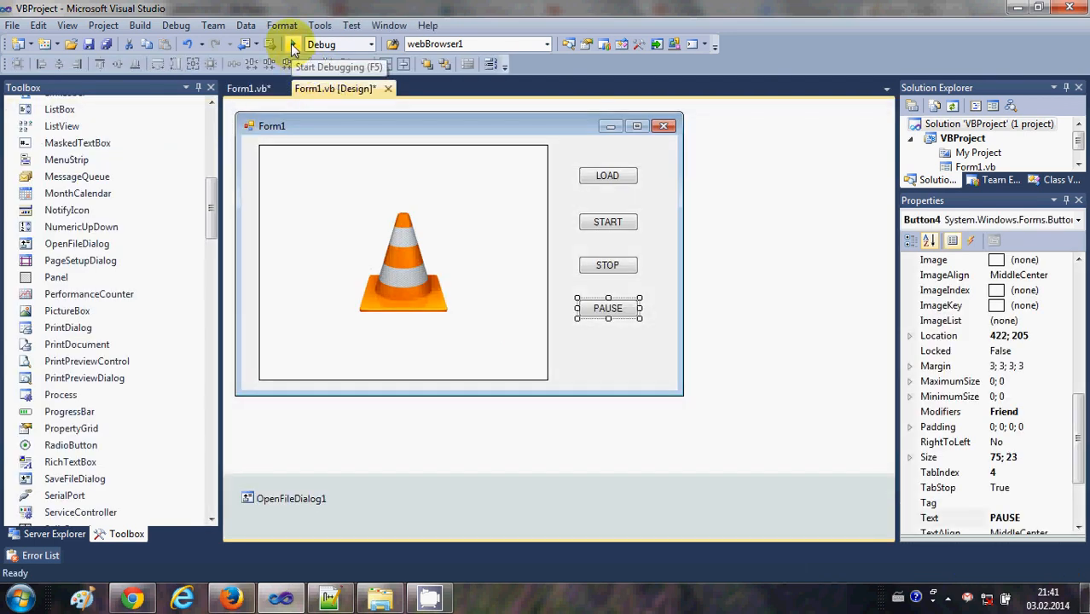
left_click(290, 44)
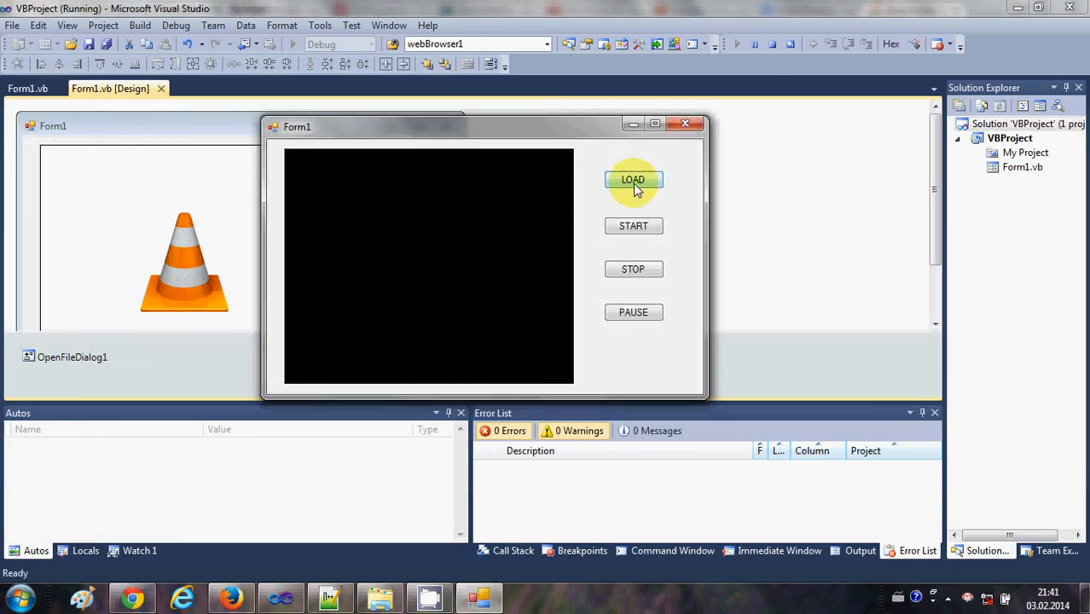
left_click(633, 179)
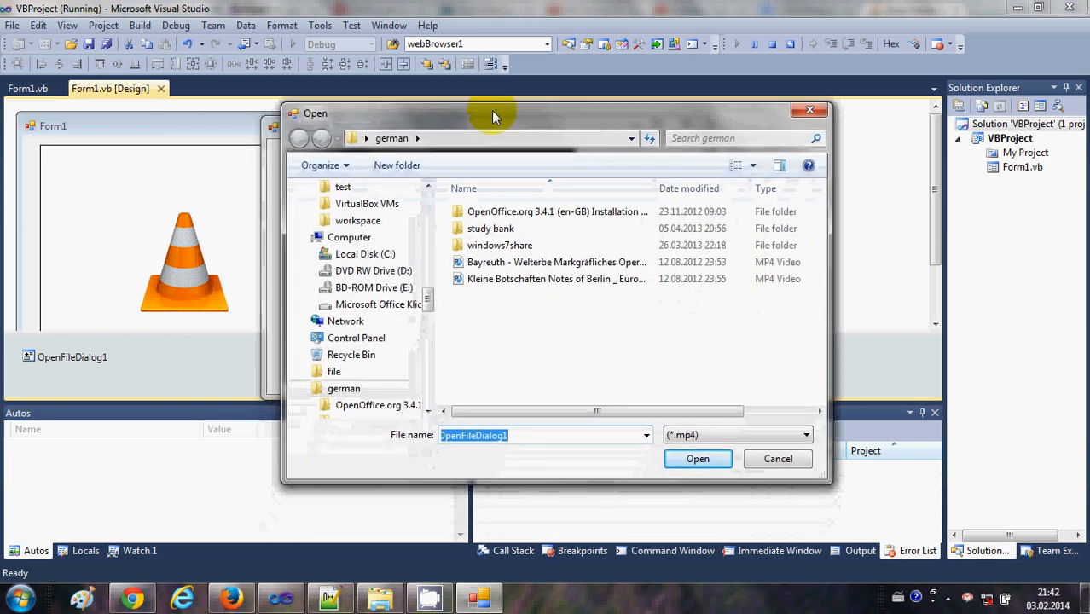
mouse_move(590, 350)
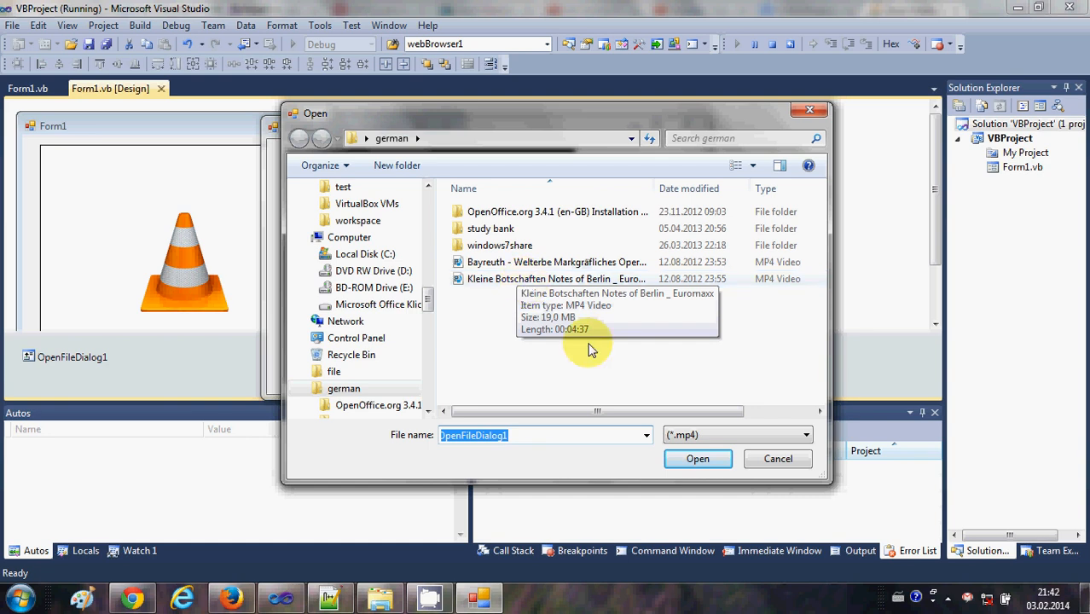
left_click(806, 435)
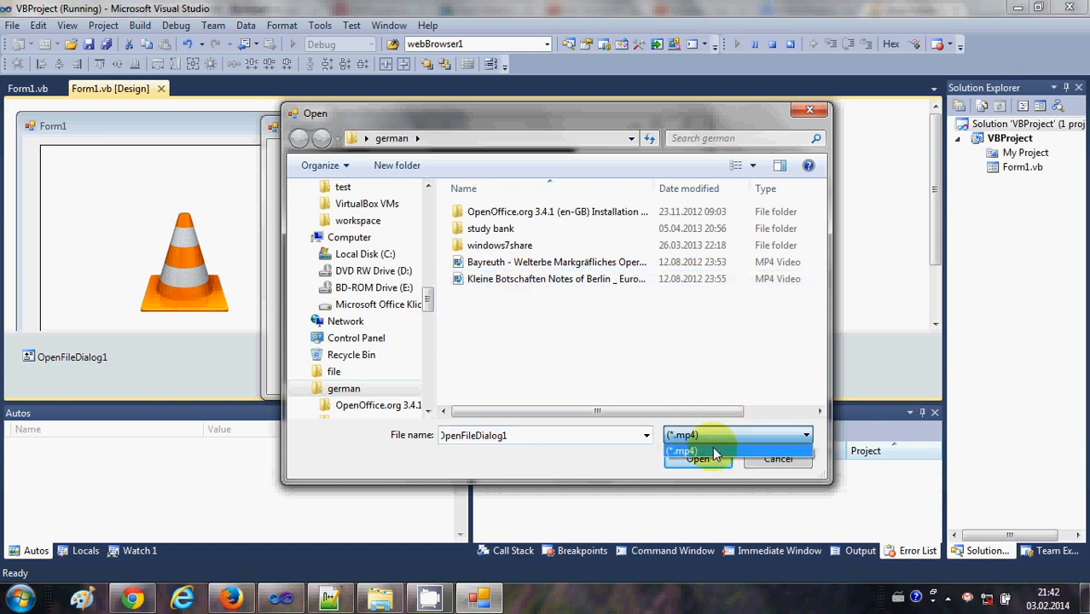
left_click(556, 280)
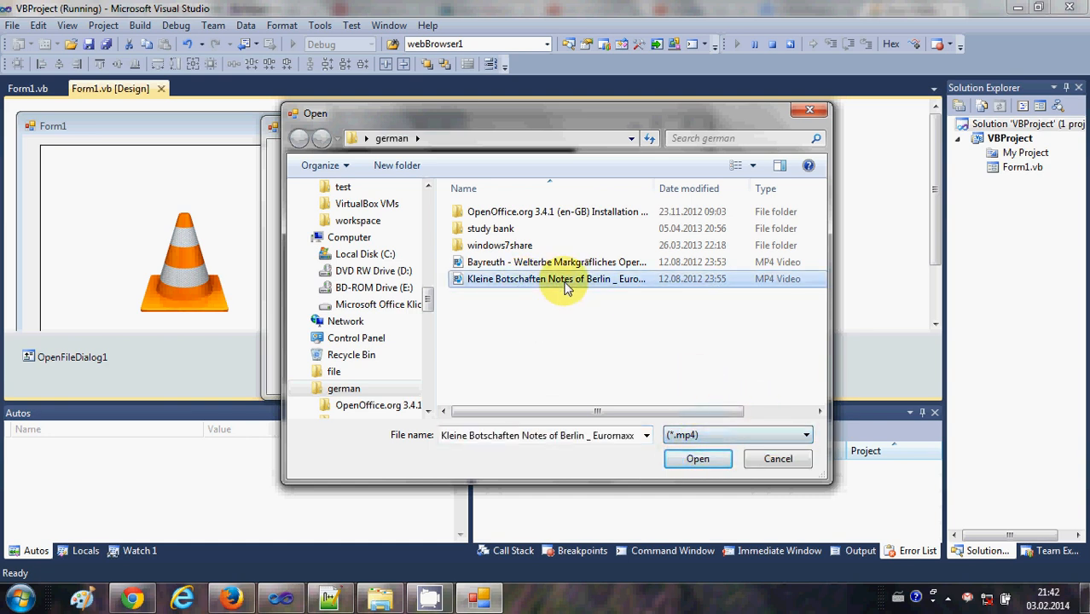
left_click(556, 262)
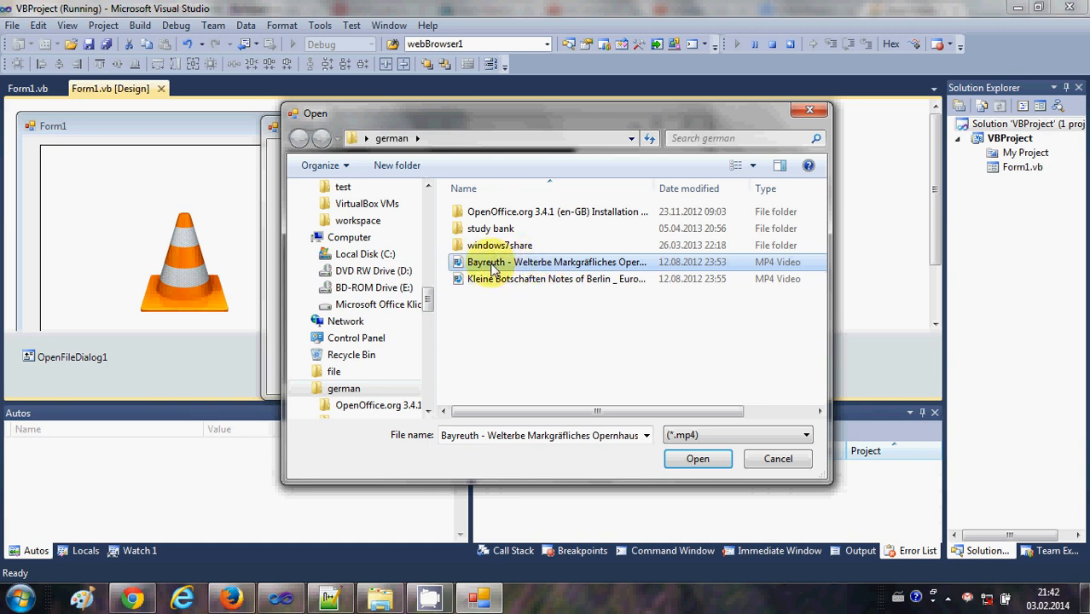
left_click(698, 459)
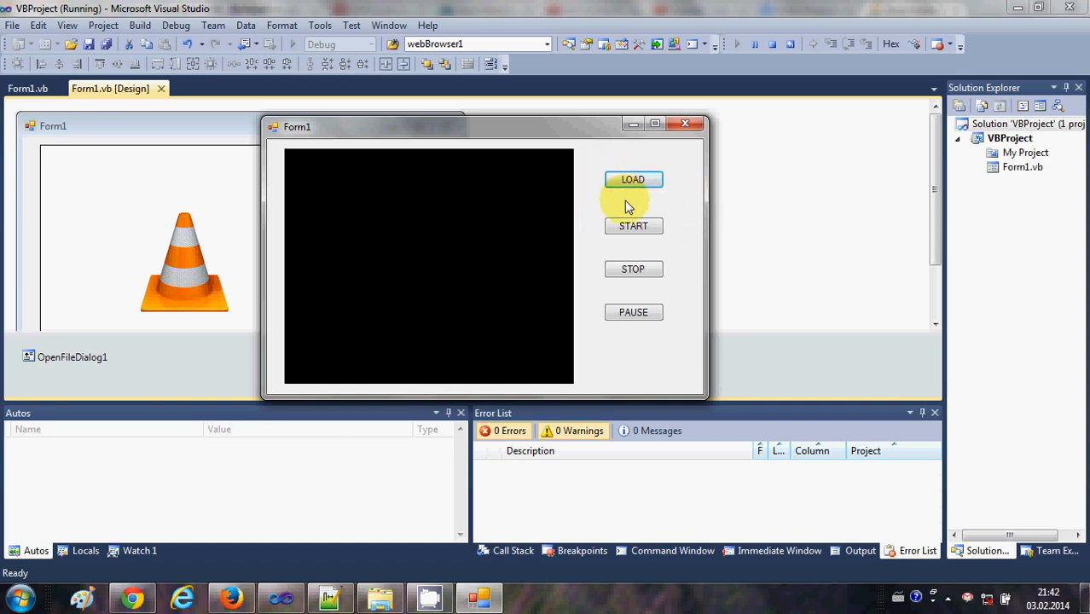
mouse_move(413, 209)
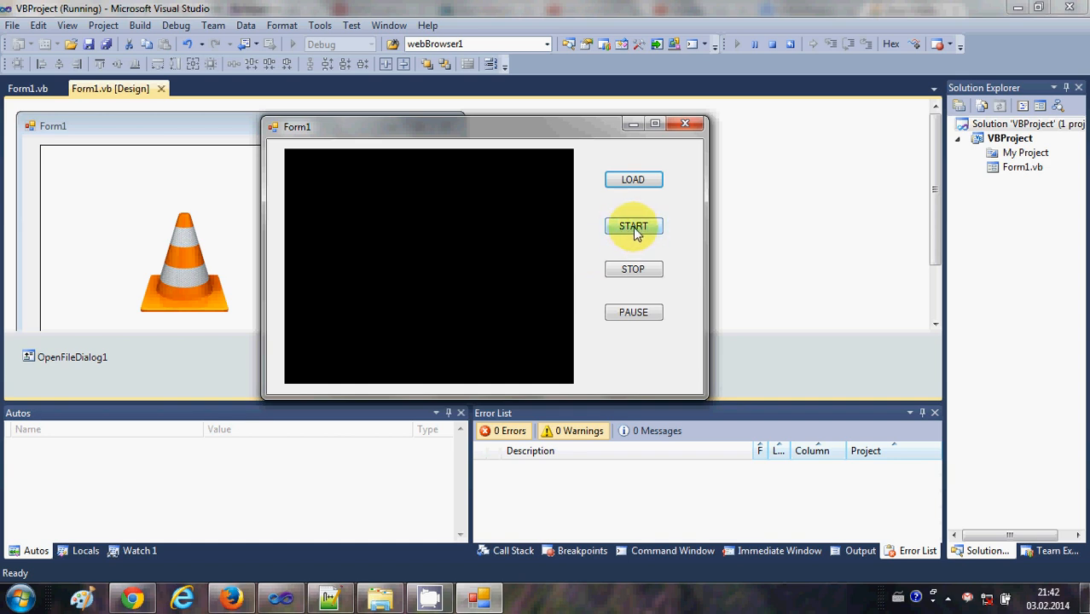
Play the loaded video with START and stop it with STOP, twice
left_click(633, 226)
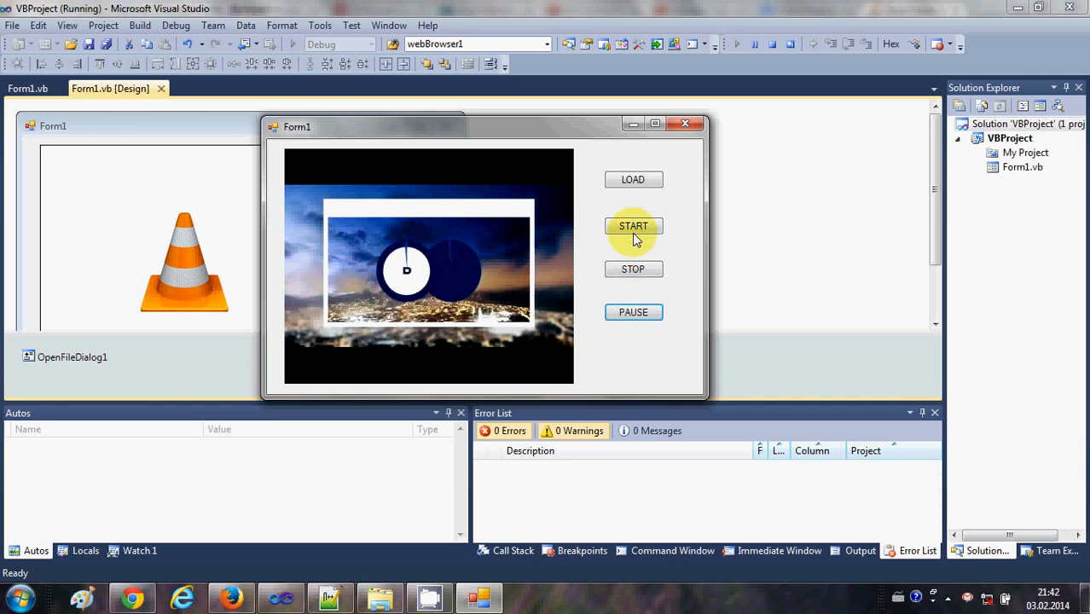
left_click(633, 226)
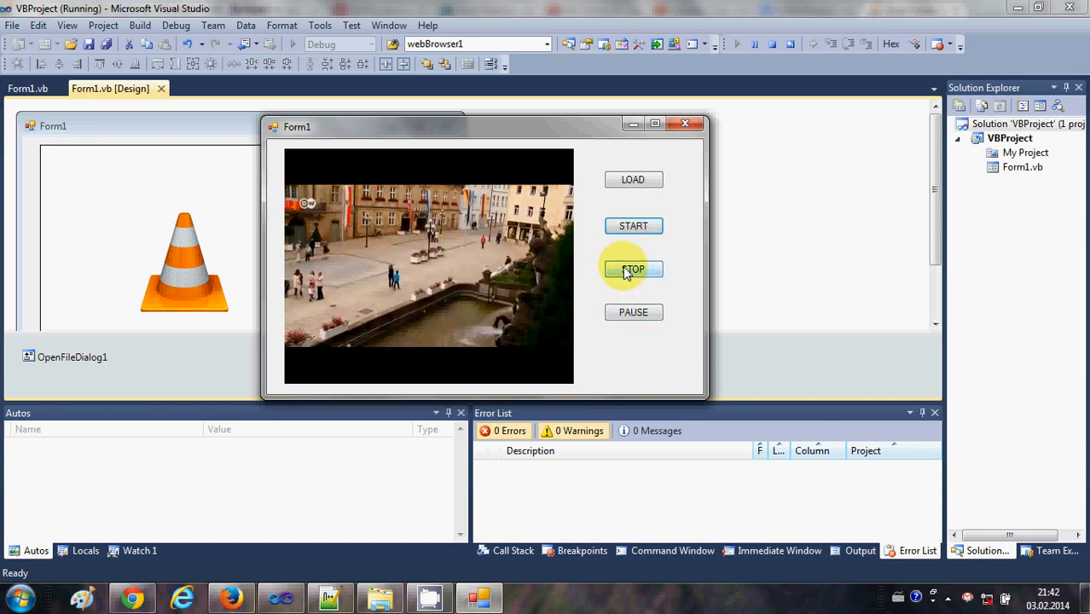
left_click(633, 270)
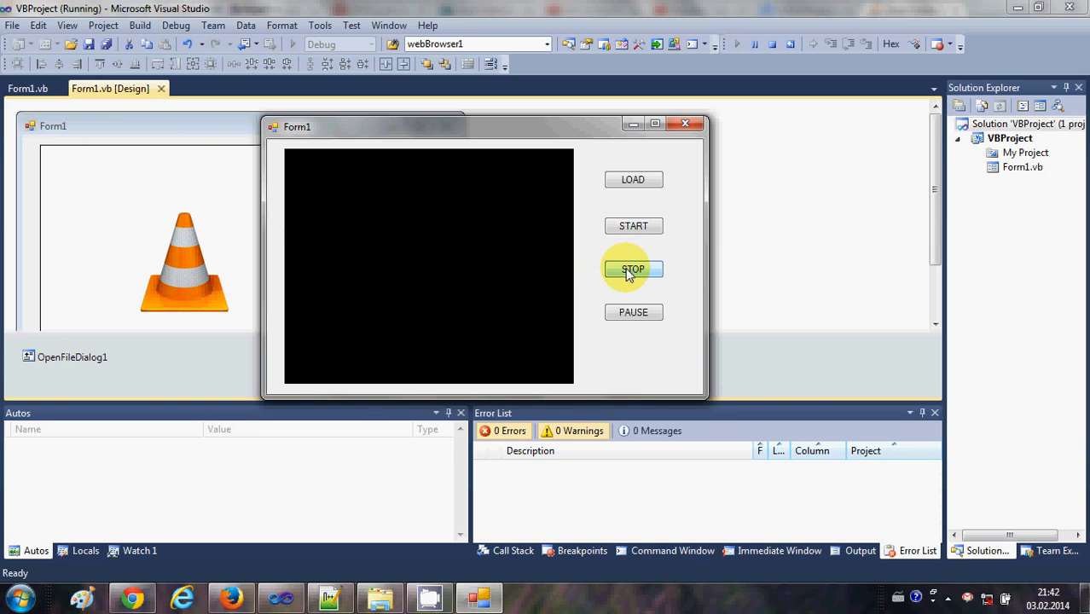
mouse_move(567, 276)
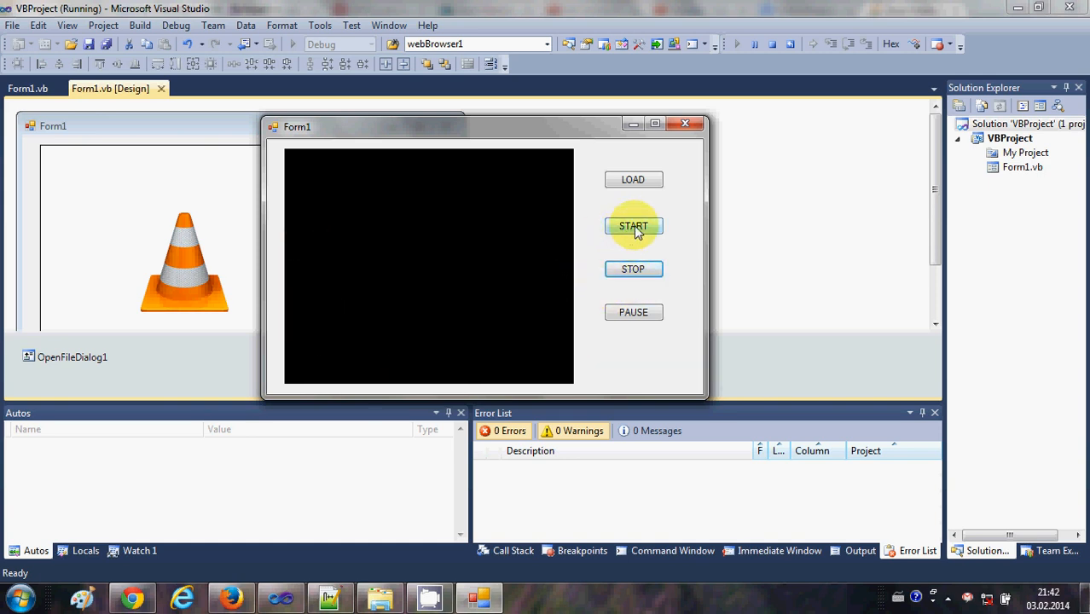
left_click(633, 225)
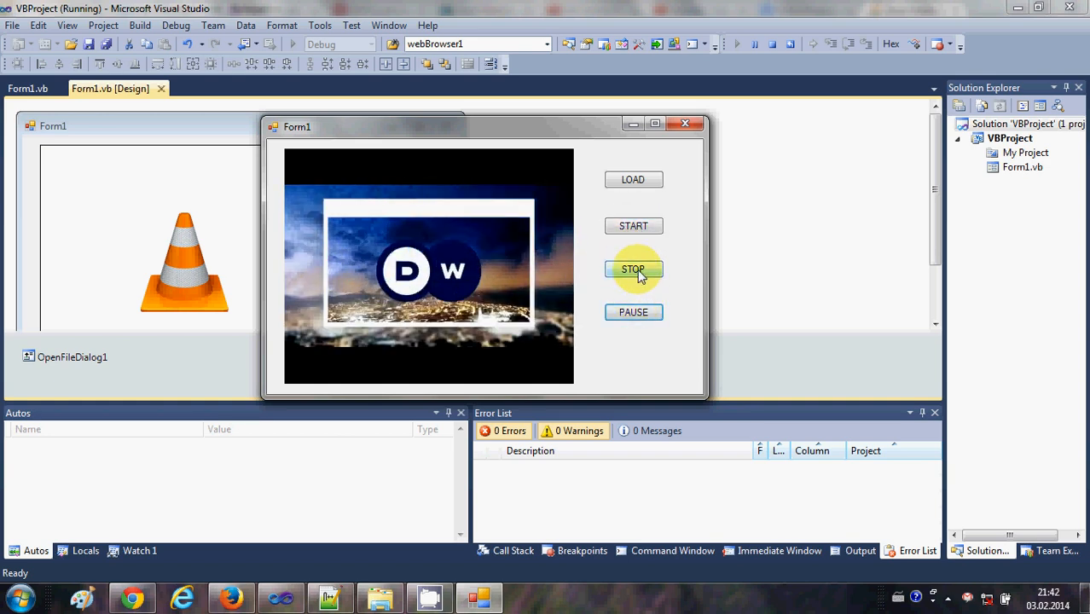
left_click(633, 270)
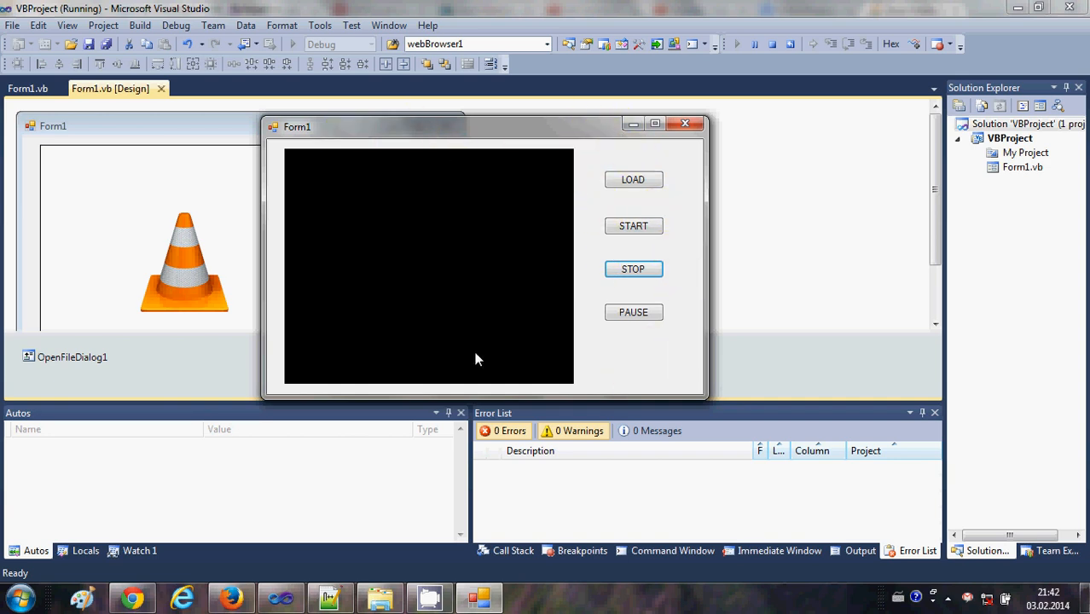
mouse_move(427, 246)
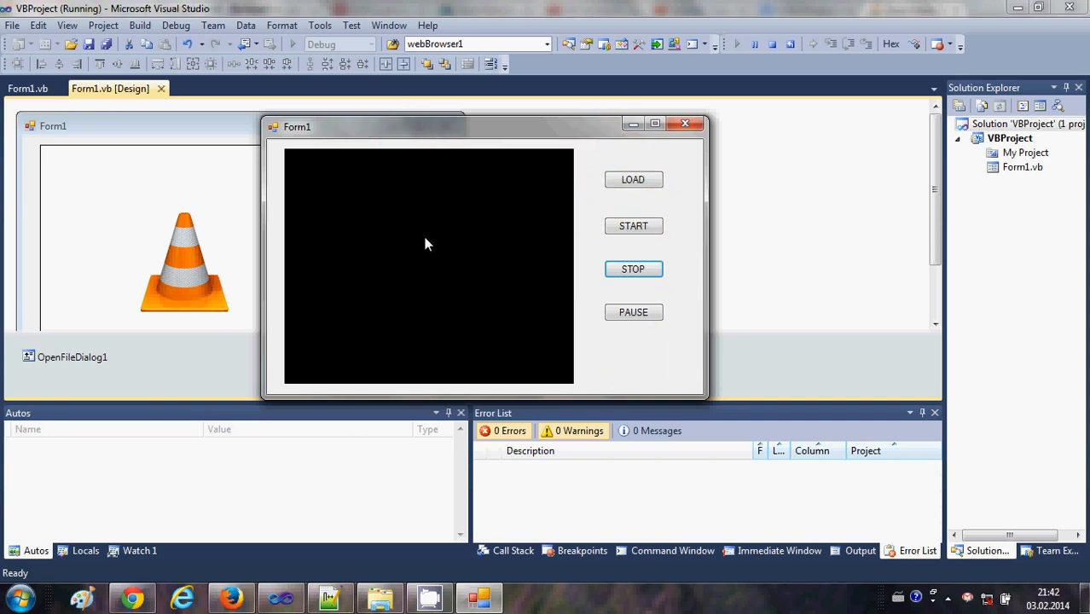
mouse_move(367, 252)
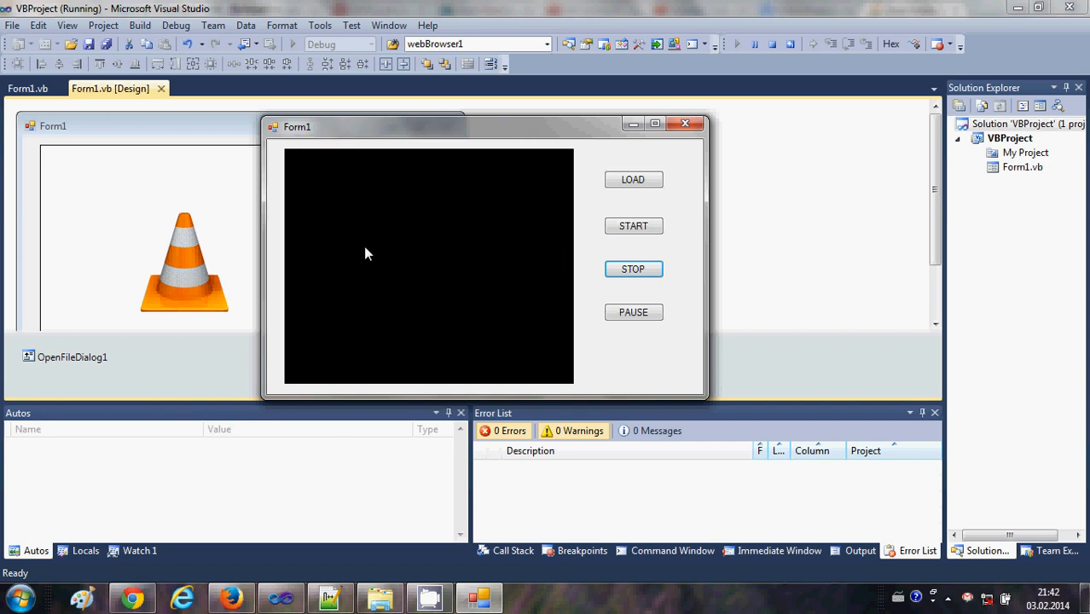